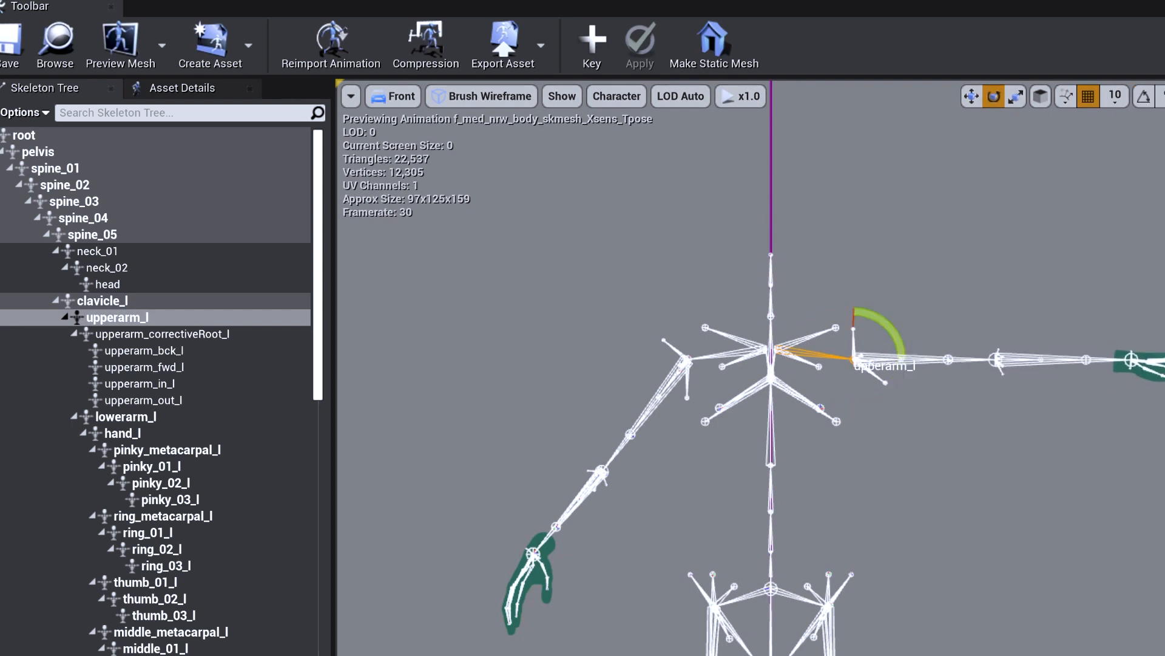
Review the Xsens remap blueprint's Root, Pelvis and L5 bone mappings in Remapping Assets.
scroll(down, 3)
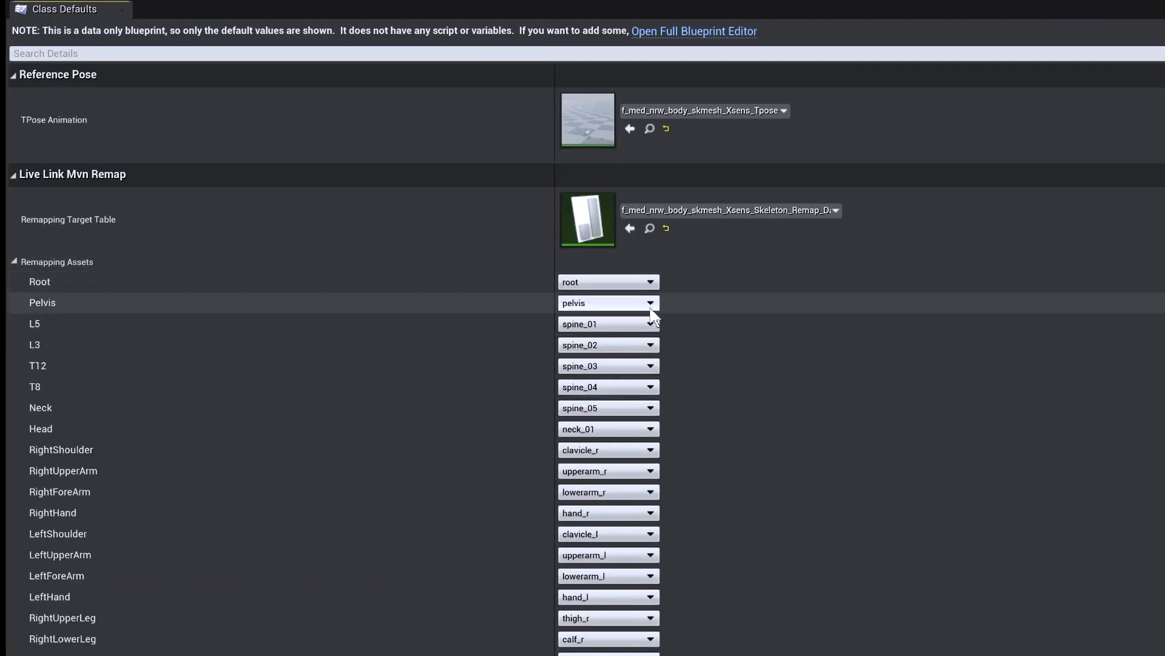
click(112, 4)
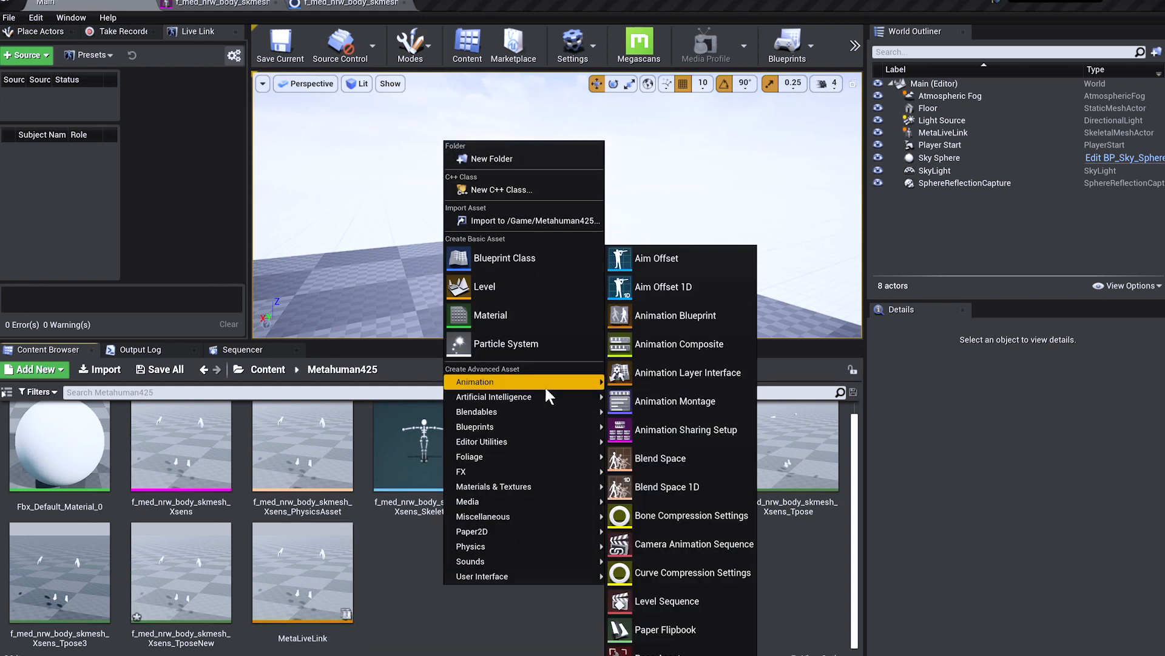
mouse_move(664, 315)
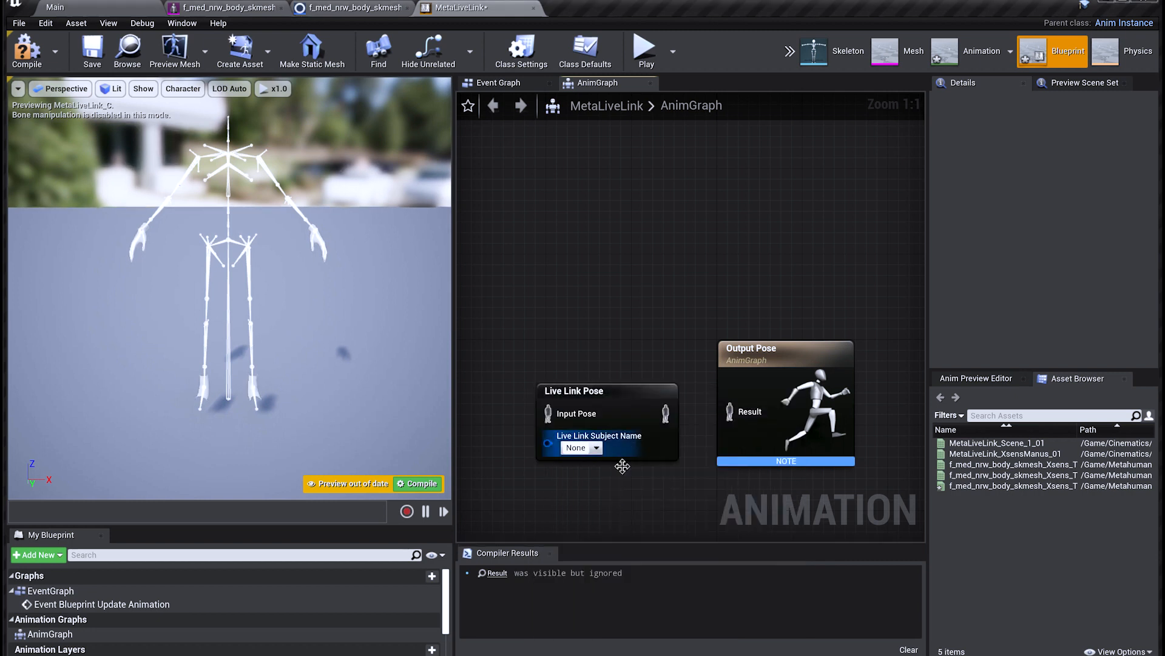
Add the MVN Live source in the Live Link window.
click(595, 447)
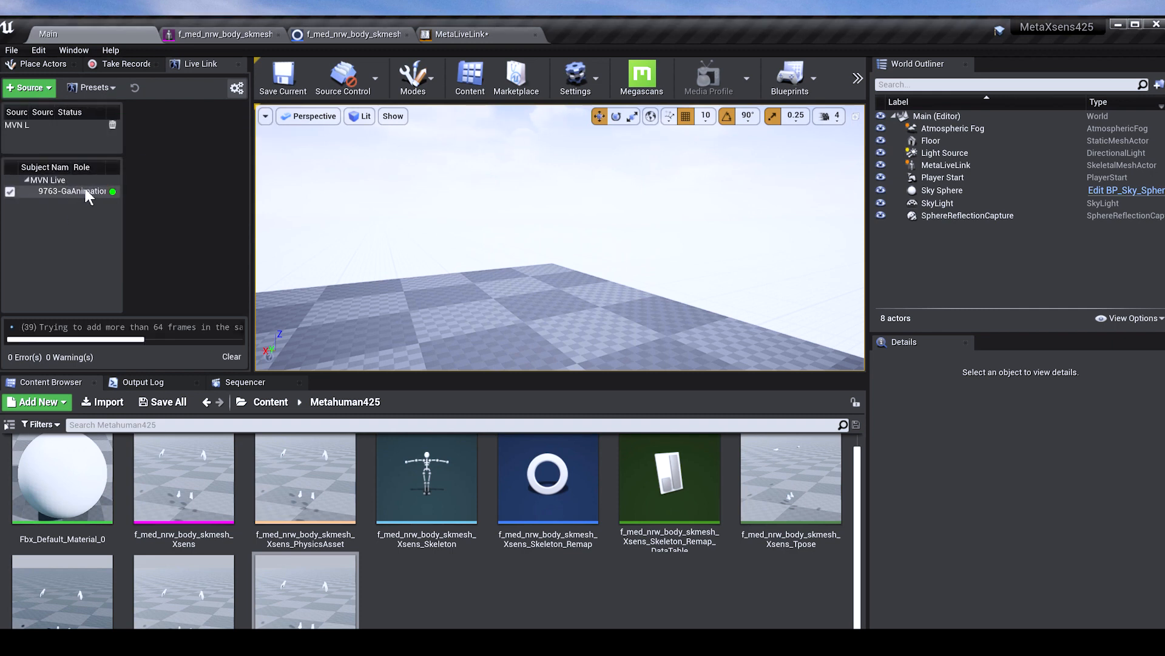
mouse_move(476, 34)
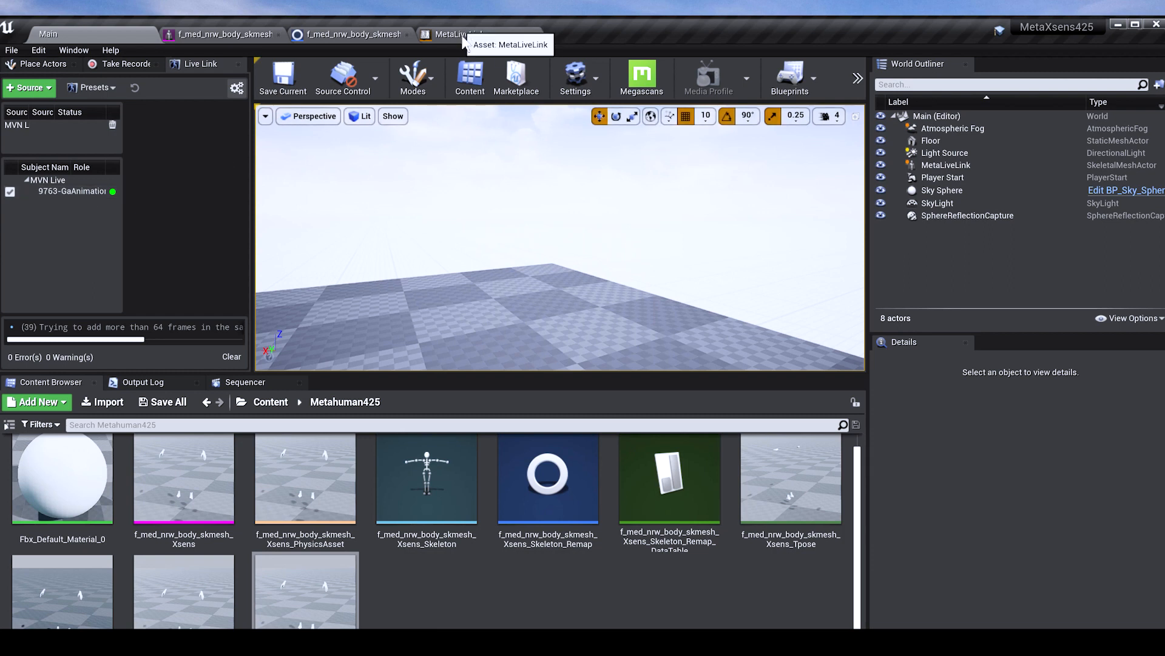
Use the MetaLiveLink animation blueprint to place a MetaLiveLink2 actor in the level.
click(476, 34)
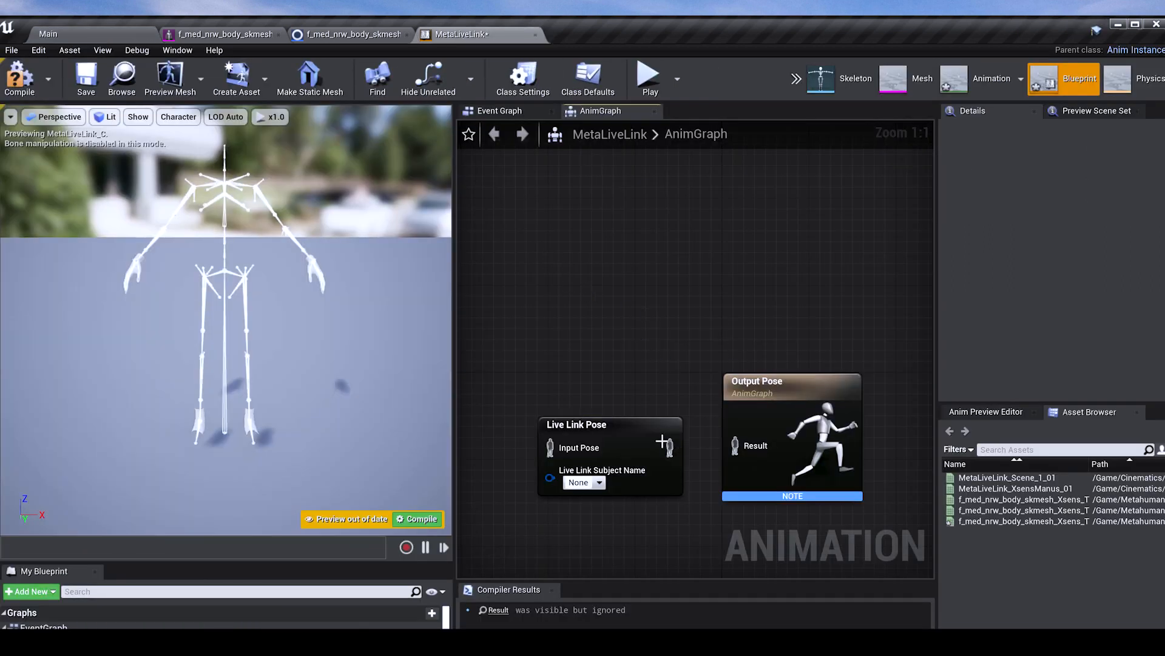
click(596, 481)
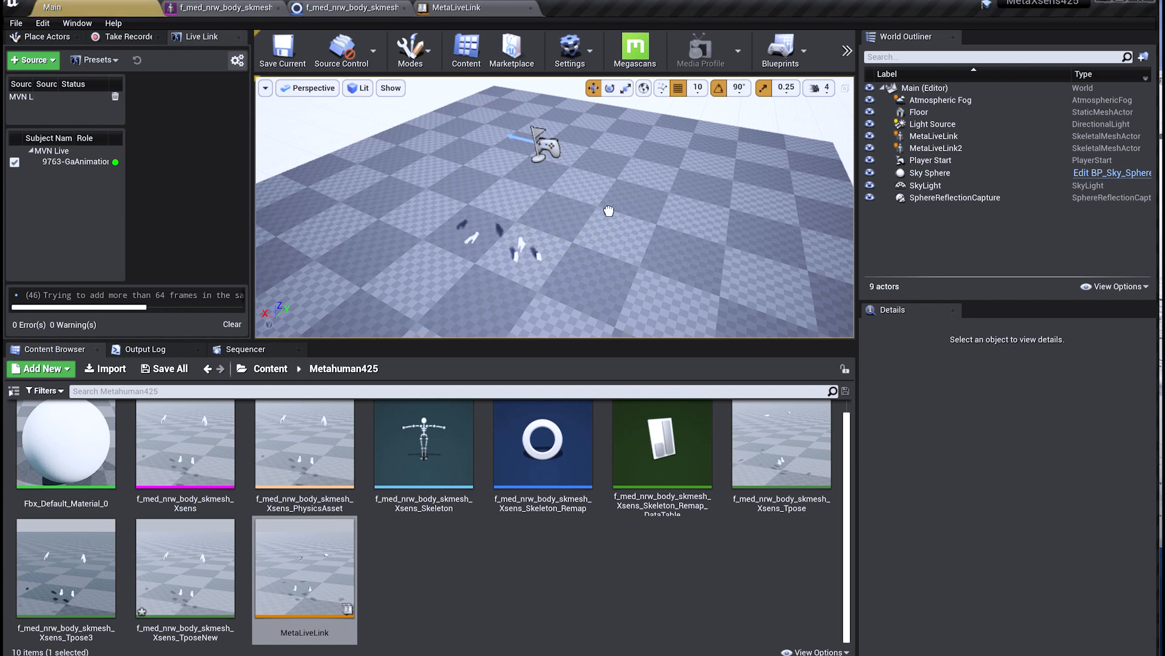
Add a LiveLink component to MetaLiveLink2, found by searching 'live'.
click(934, 147)
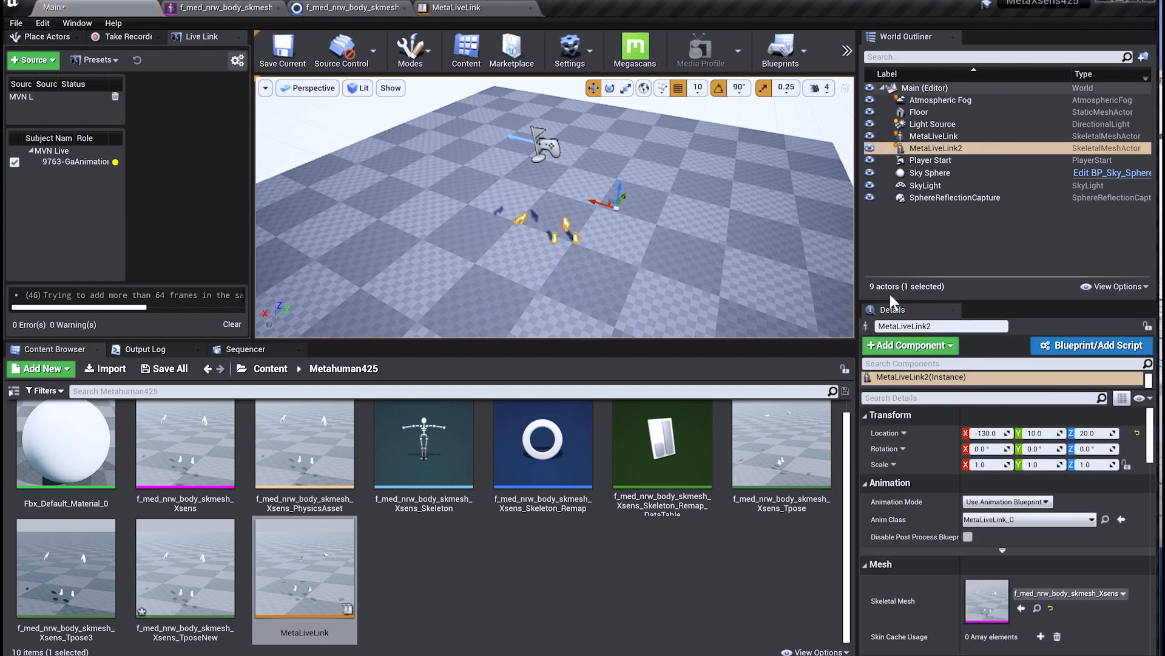
click(907, 345)
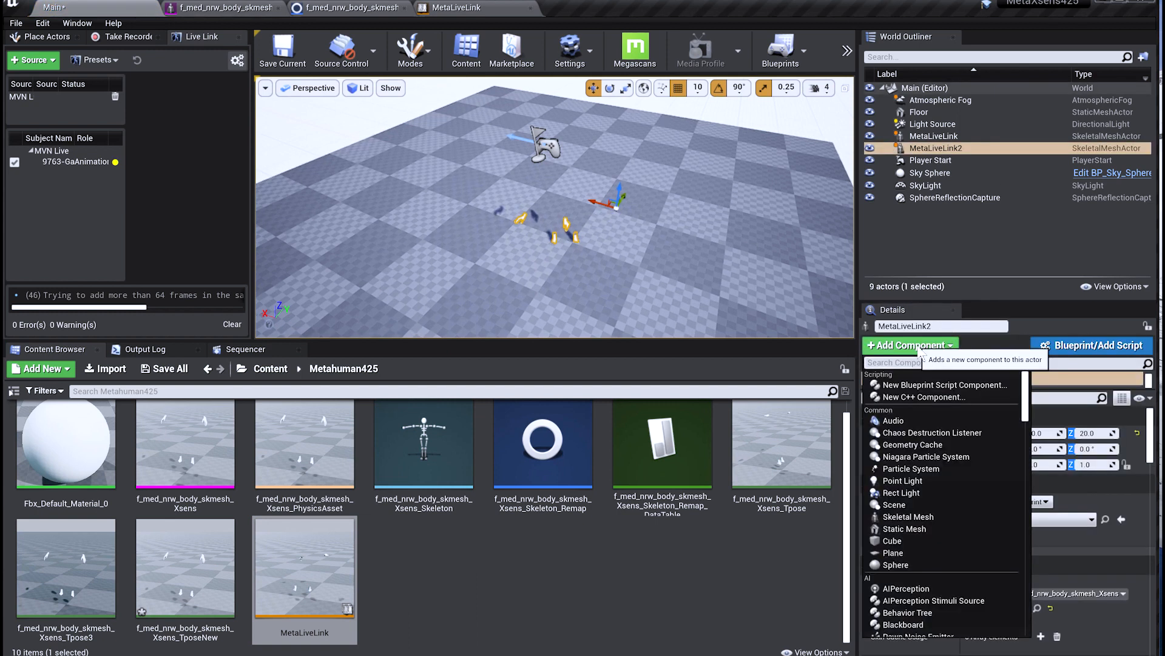
text(live)
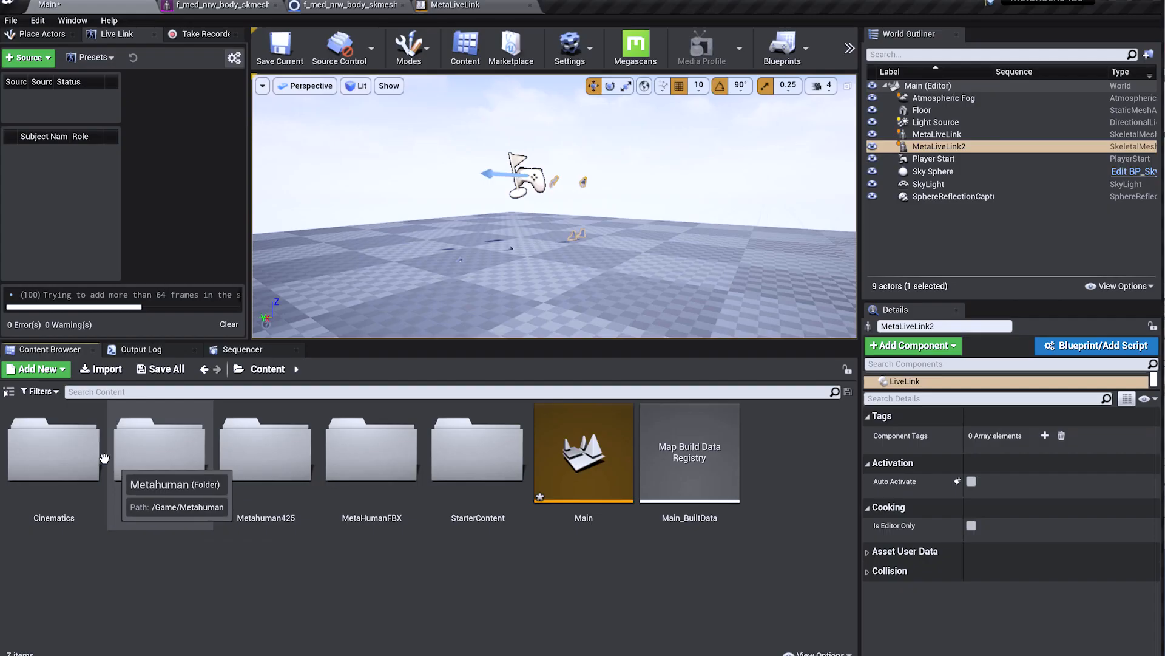
Browse Cinematics > 2021-03-06 > Scene_1_02 Animation and select MetaLiveLink2_Scene_1_02.
double_click(53, 446)
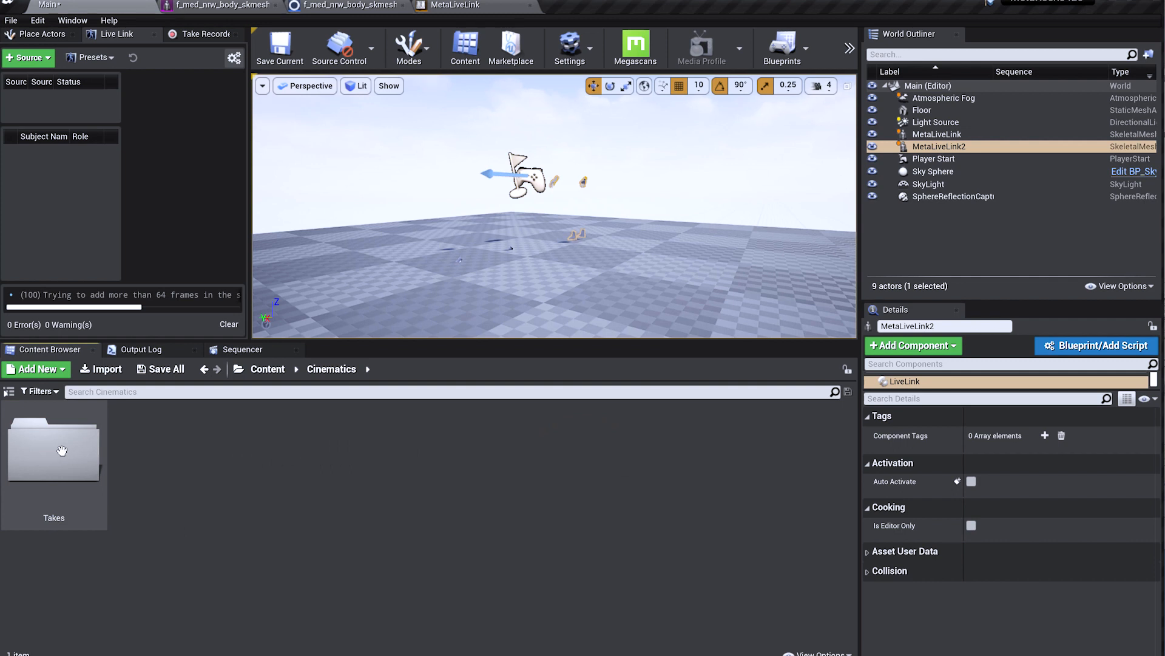
double_click(53, 449)
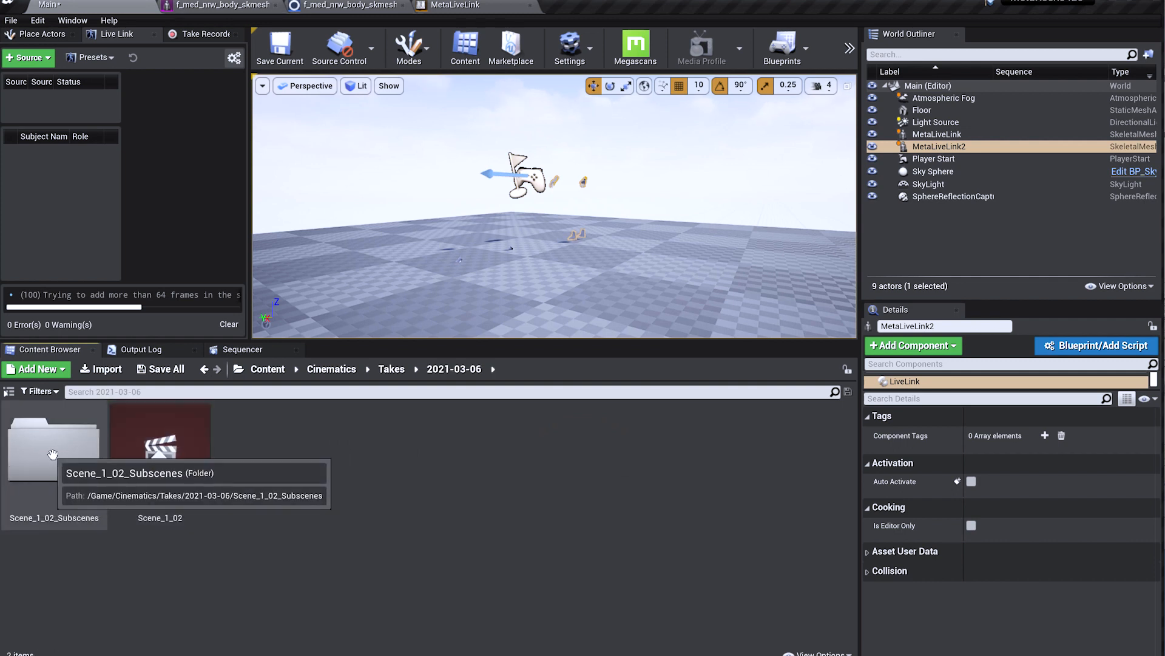
double_click(53, 438)
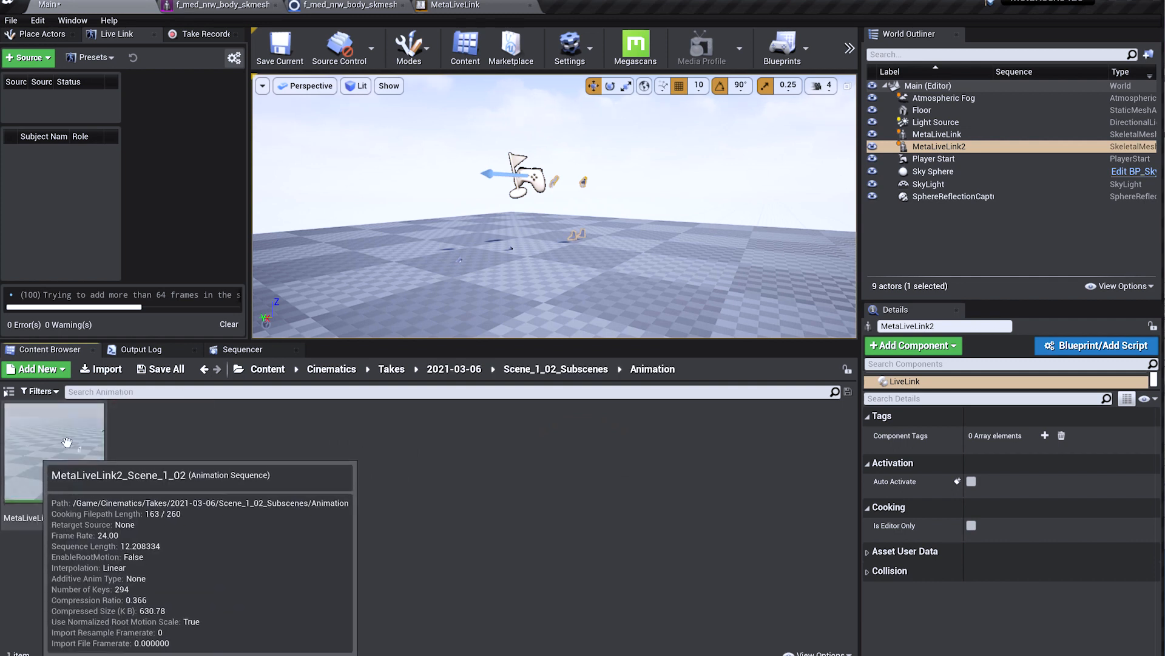
click(53, 441)
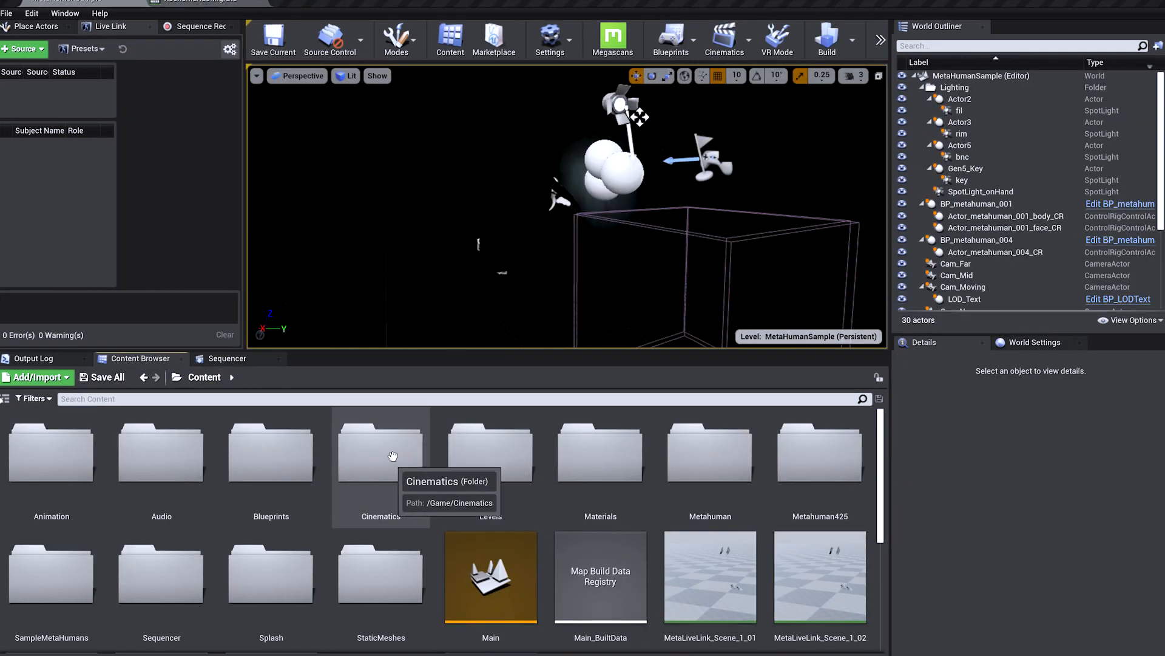
Browse Cinematics to the 2021-03-05 takes and open the Xsens skeleton's Retarget Manager.
click(381, 451)
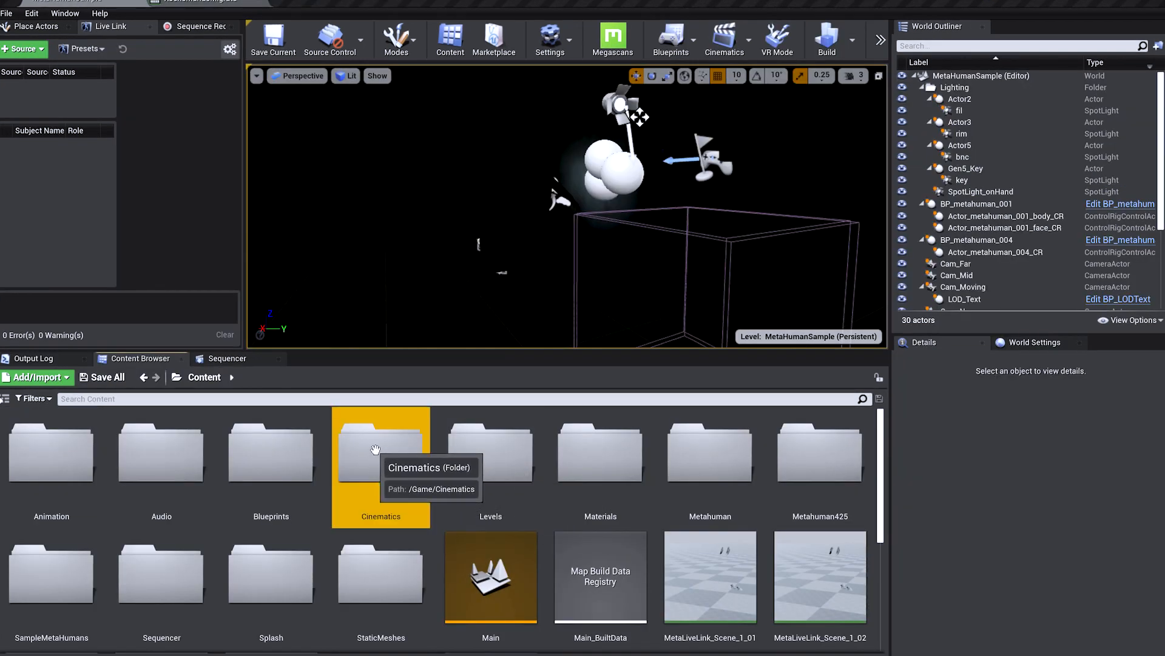
double_click(380, 451)
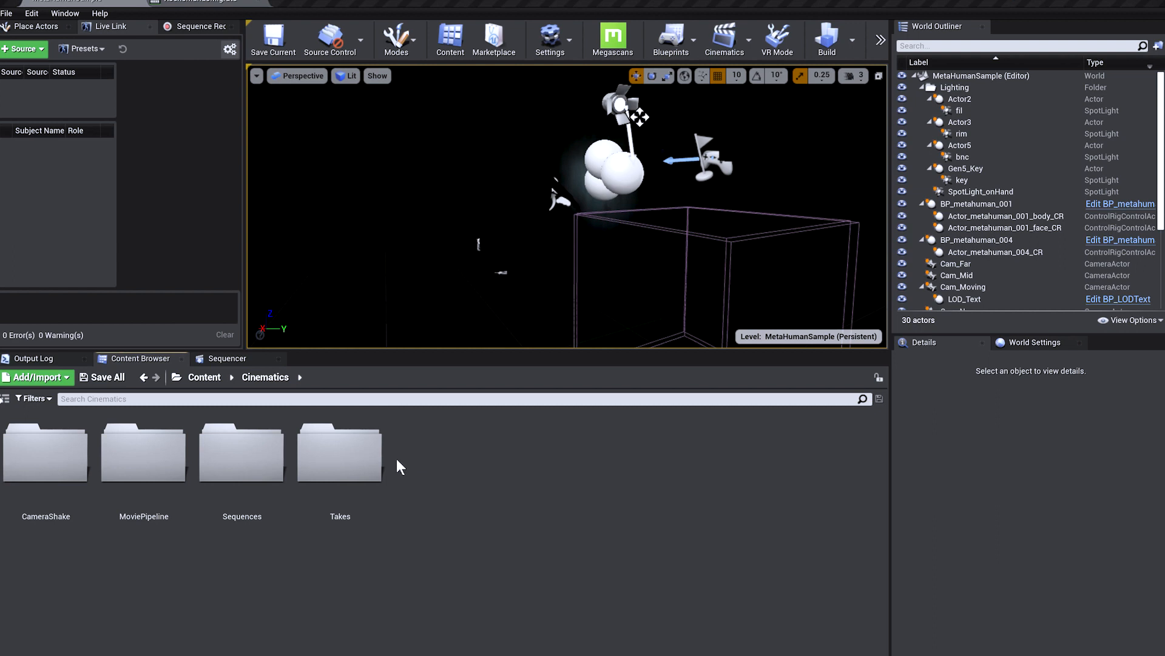
double_click(340, 452)
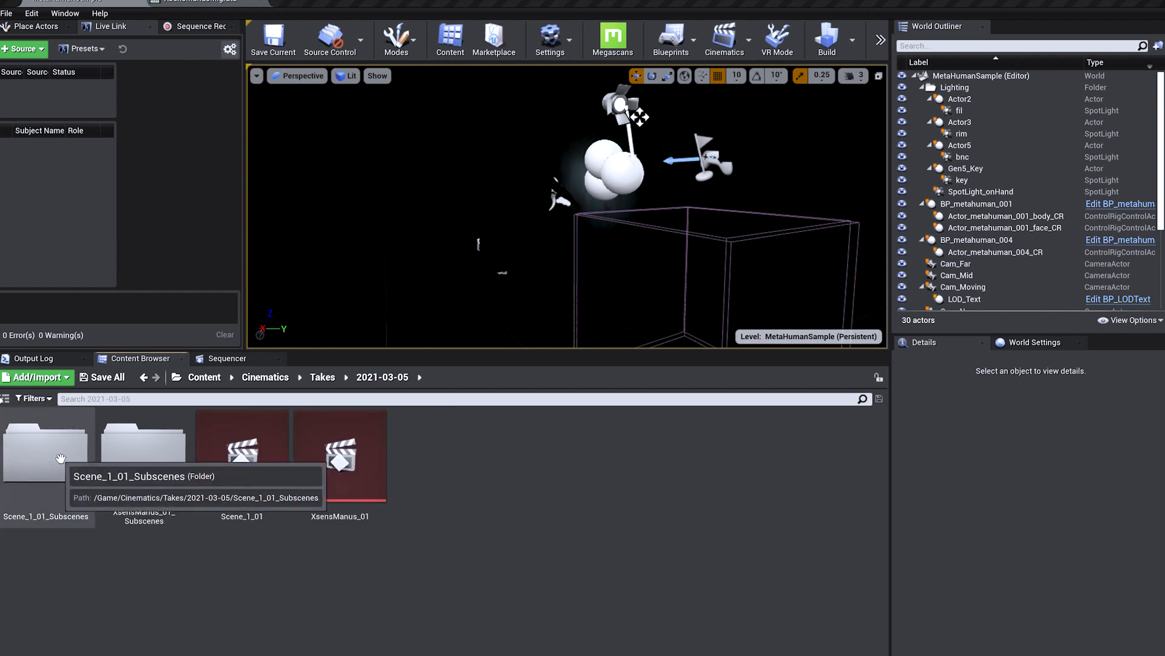
click(206, 6)
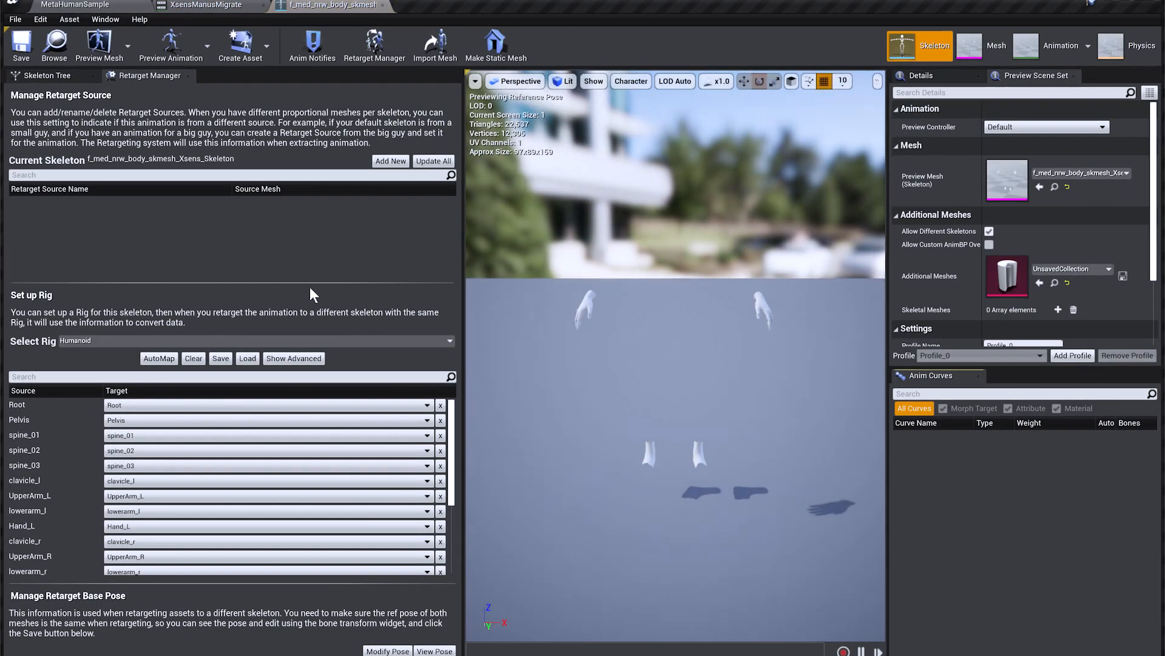
Assign the Humanoid rig, then browse to the Body folder and give metahuman_base_skel Humanoid.
click(446, 341)
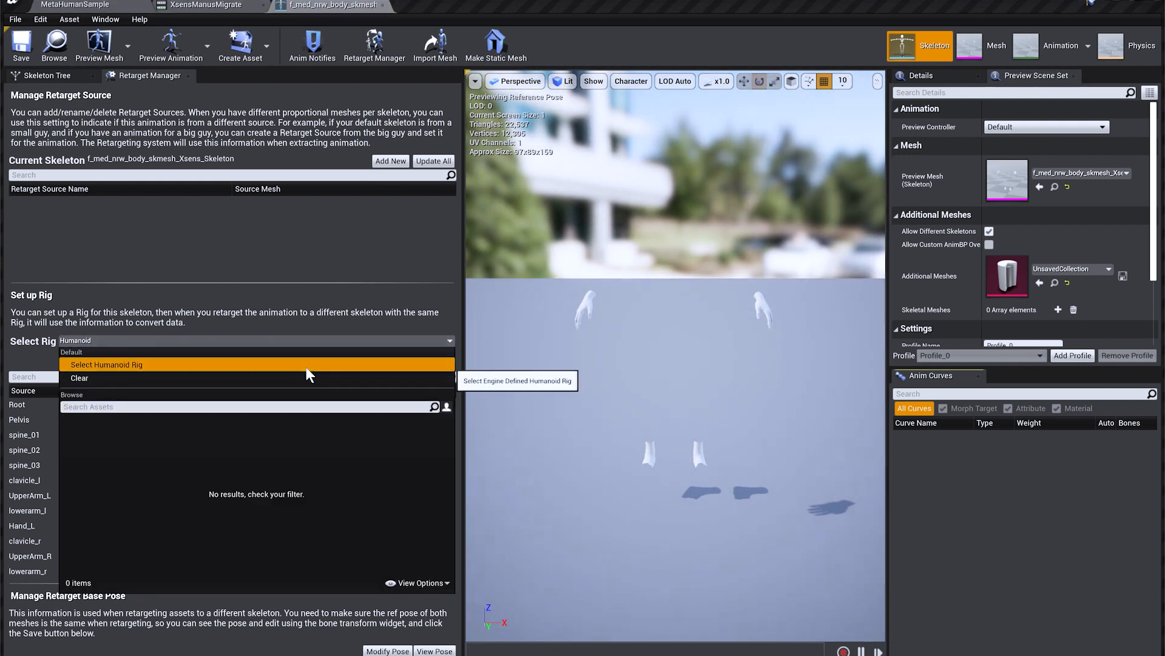
click(107, 364)
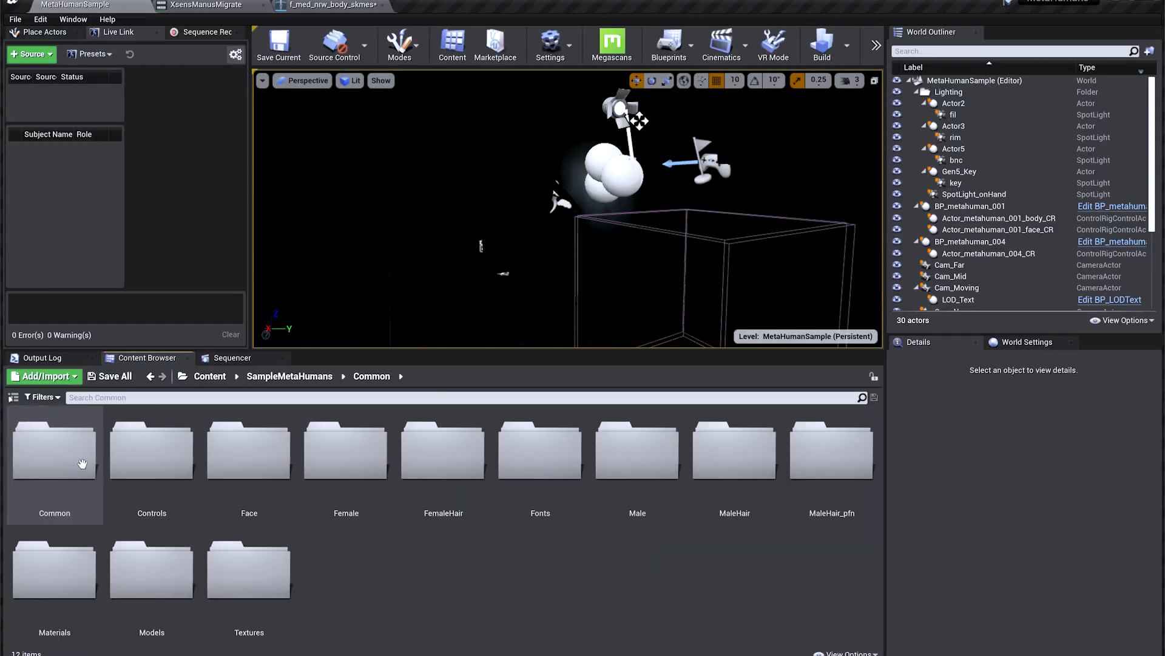
double_click(346, 449)
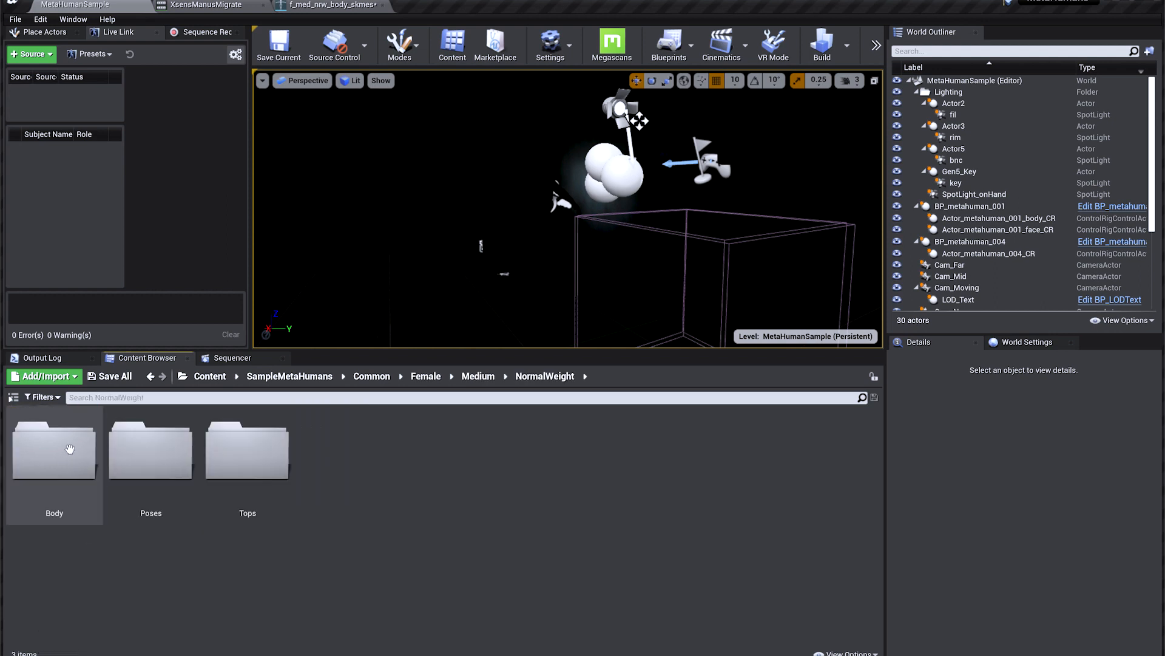
double_click(53, 449)
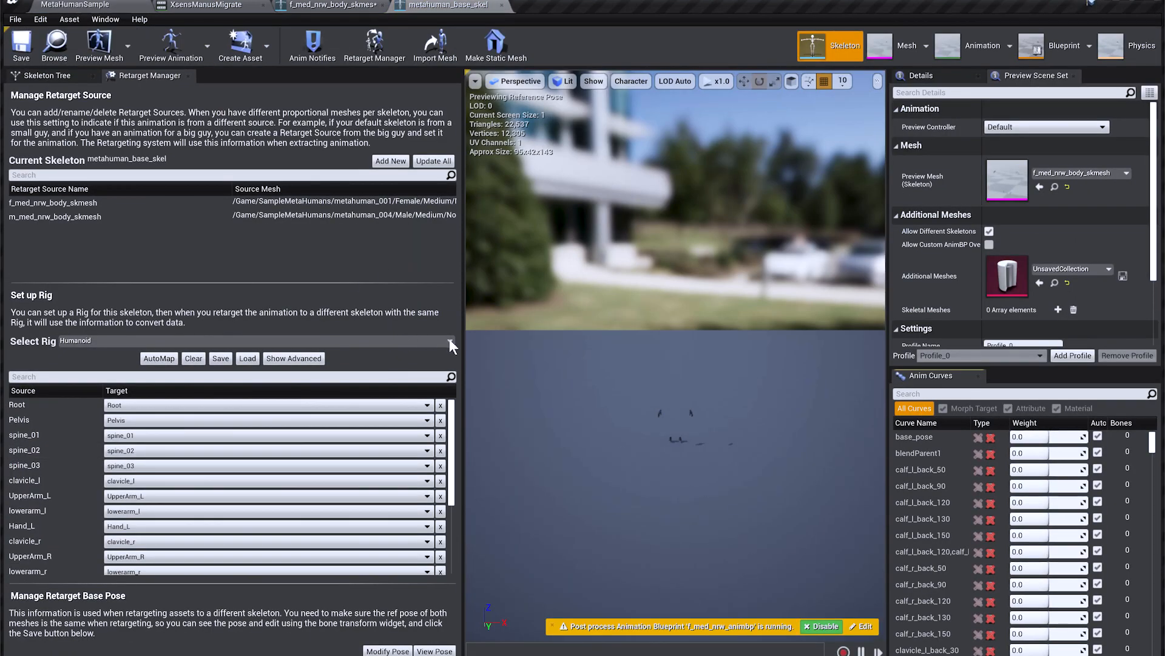
click(449, 341)
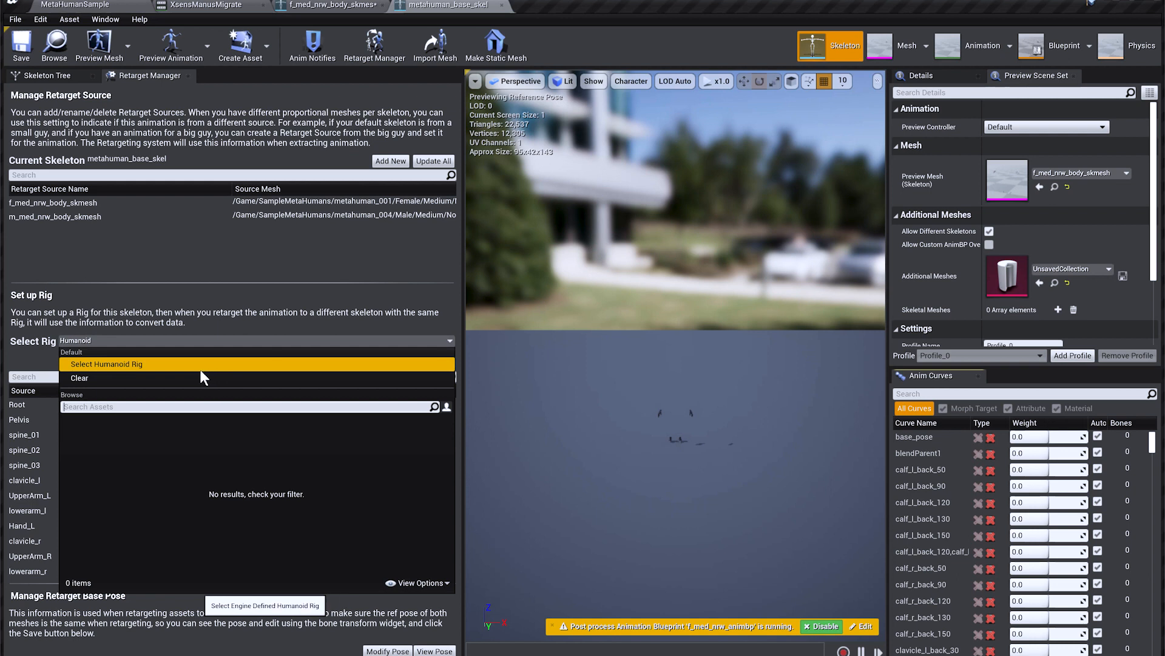
click(106, 364)
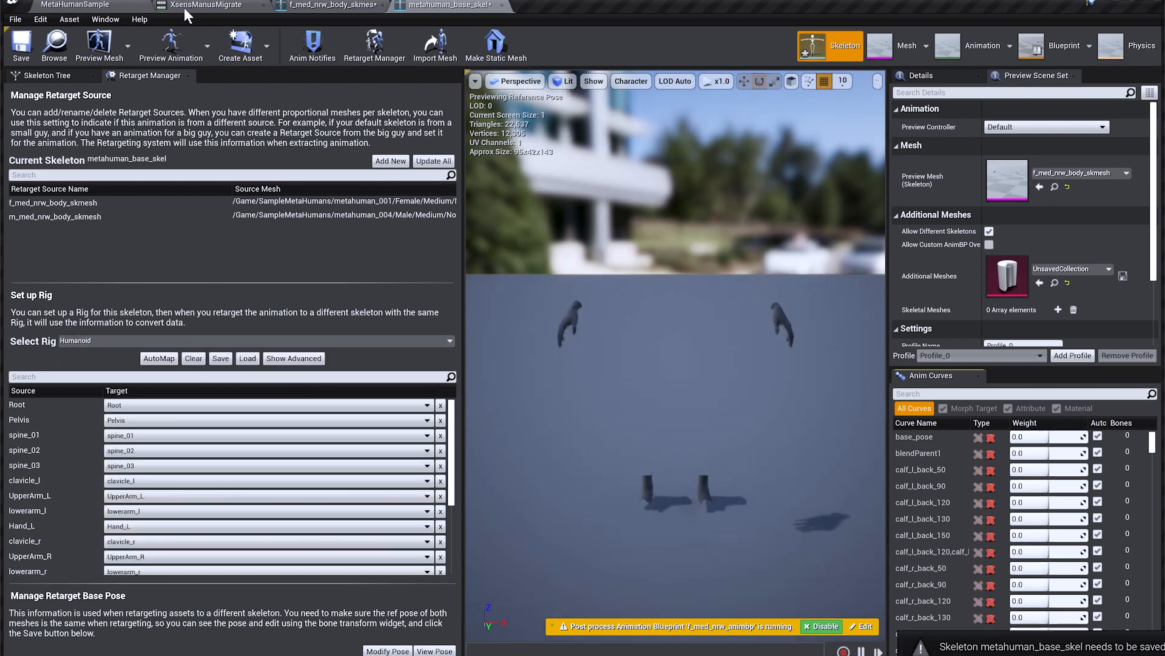
Compare against the Xsens skeleton editor, then return to the main level editor.
click(327, 5)
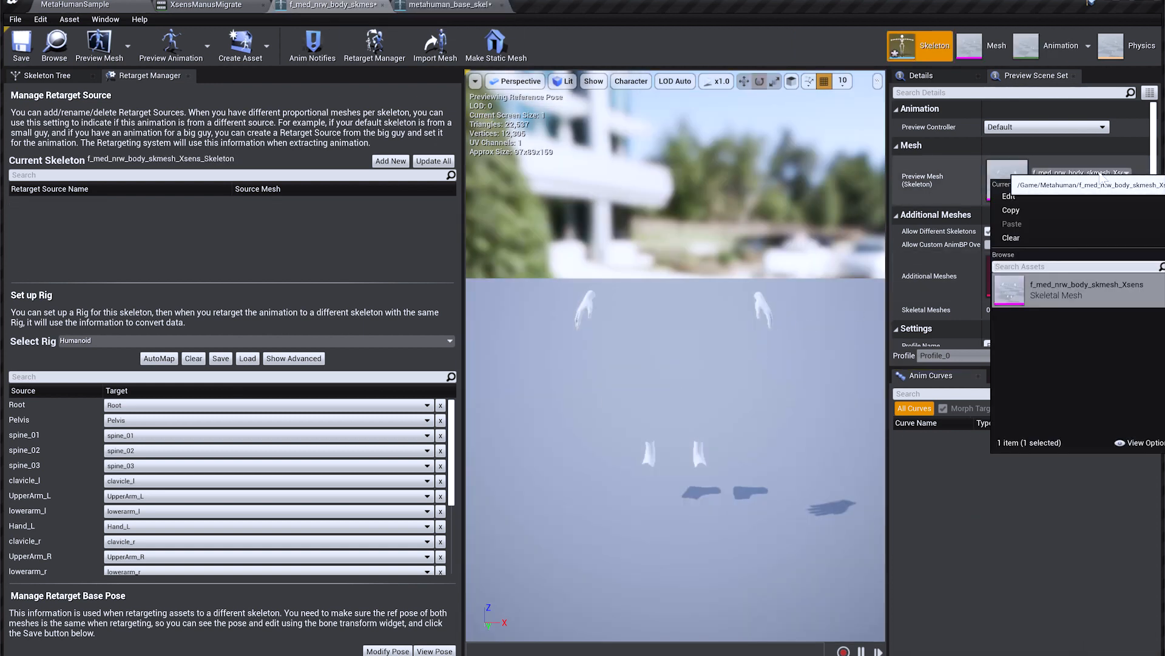
mouse_move(1074, 290)
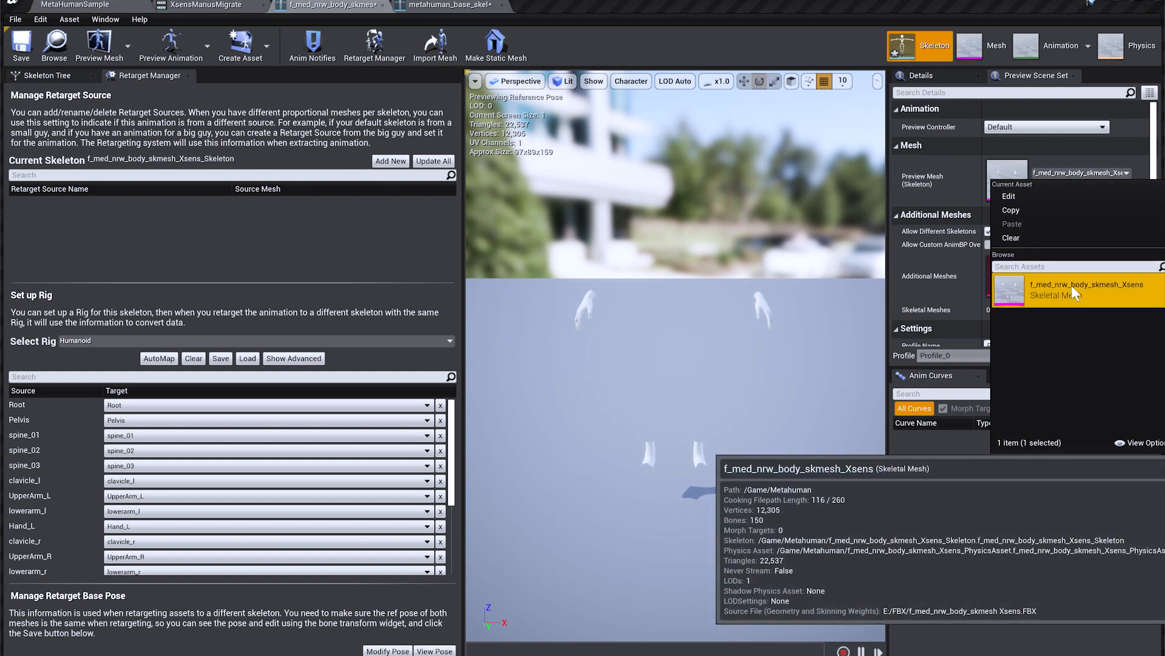
click(327, 5)
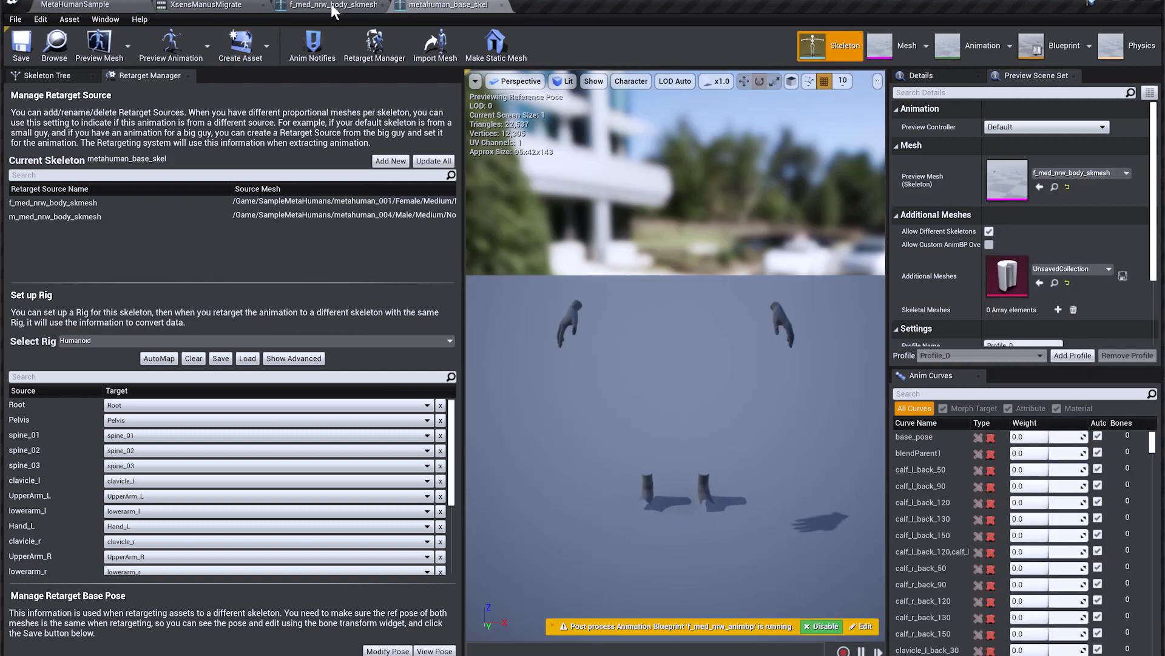
click(74, 4)
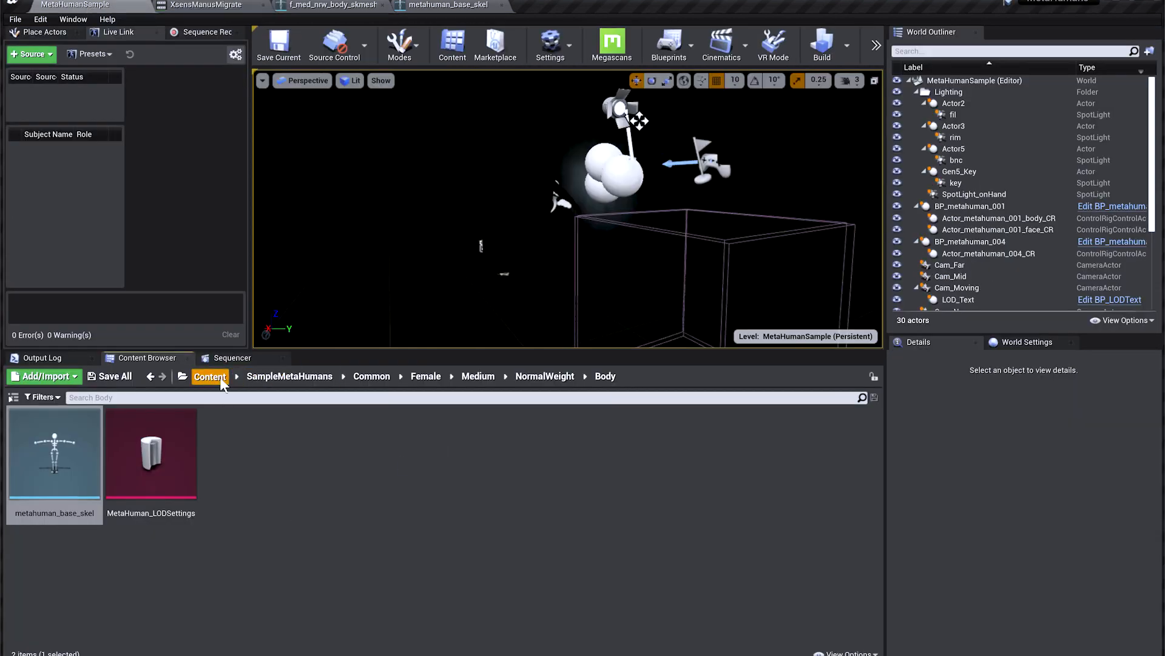
Retarget the XsensManusMigrate take from Cinematics > Takes onto metahuman_base_skel.
click(209, 377)
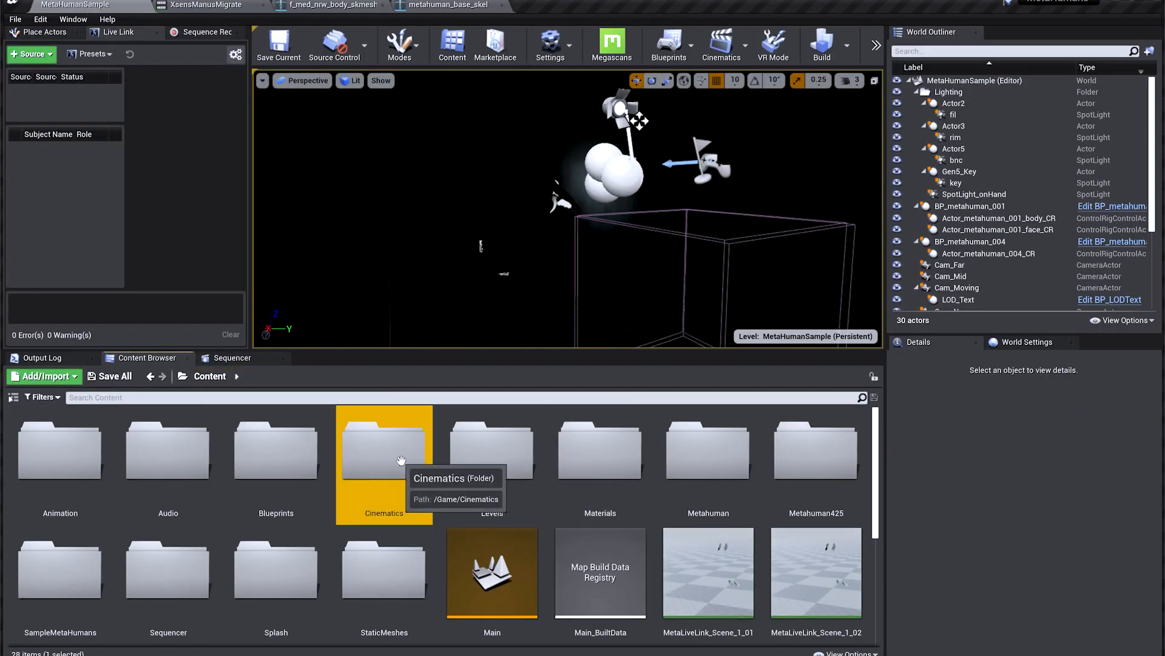
double_click(384, 450)
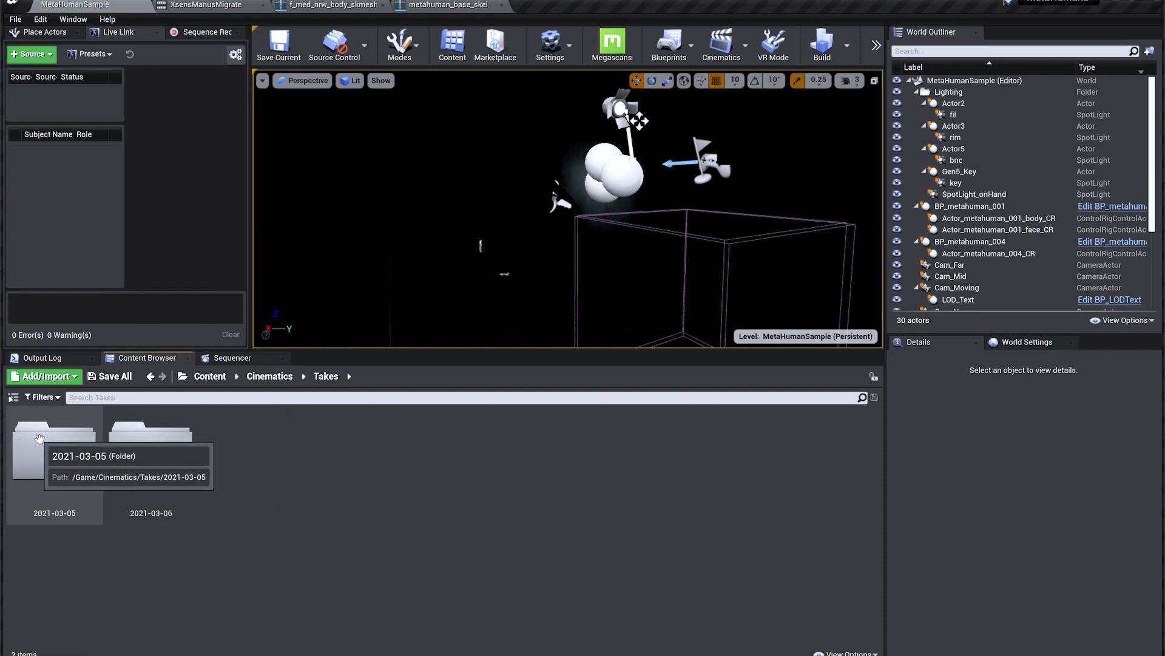
double_click(53, 451)
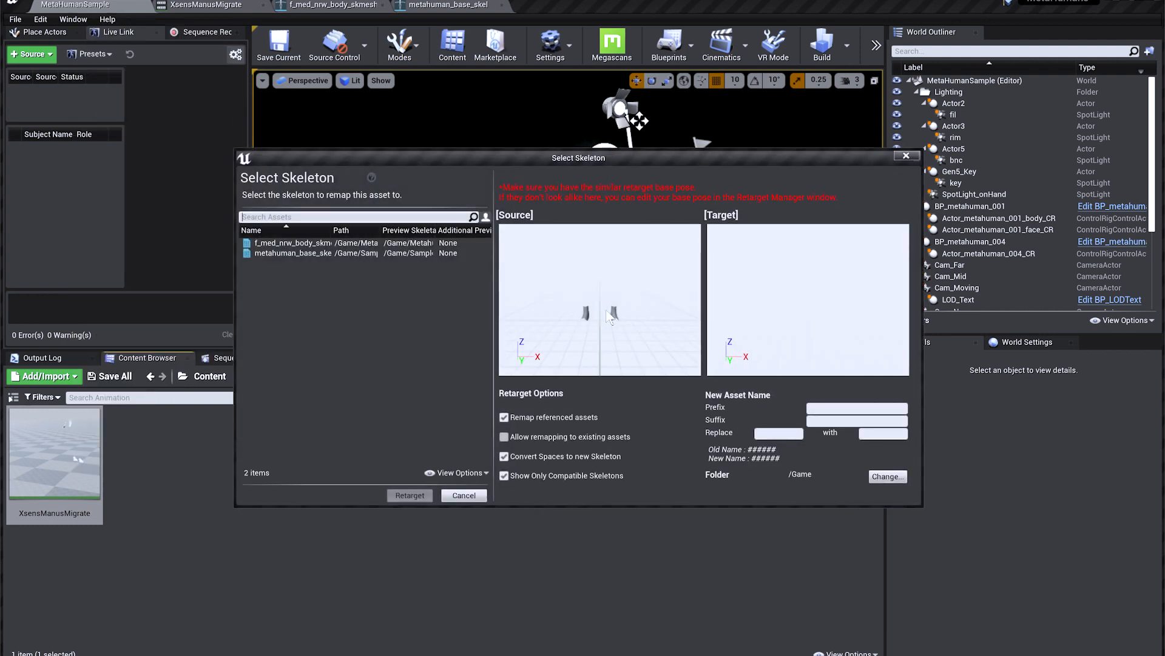
mouse_move(639, 332)
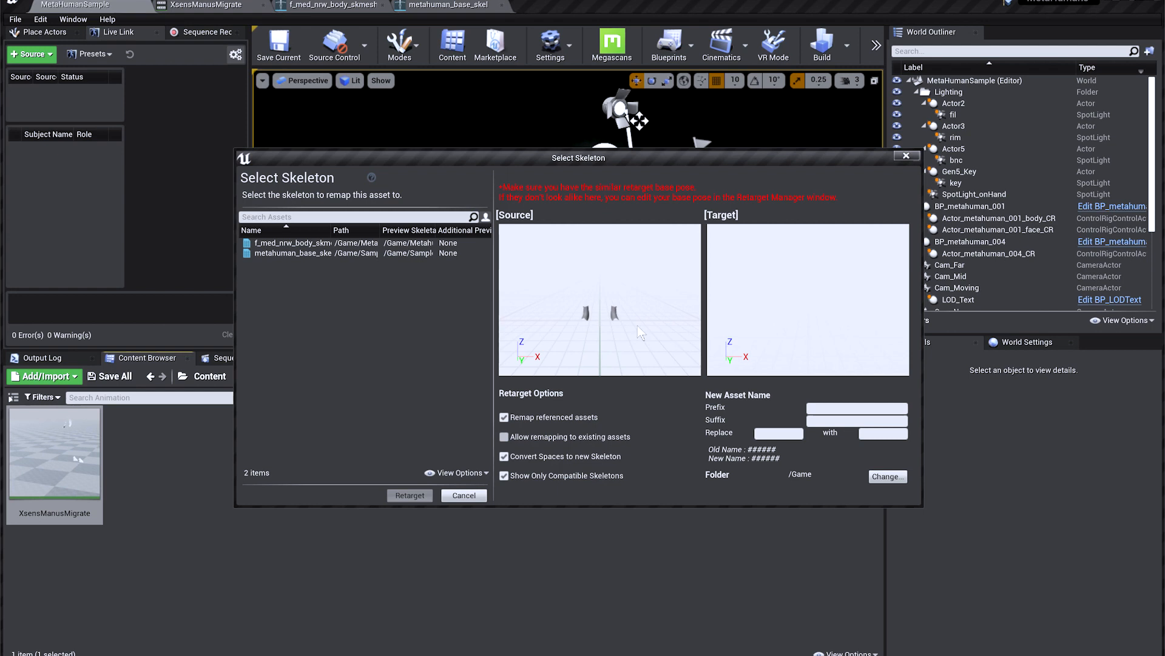
click(292, 253)
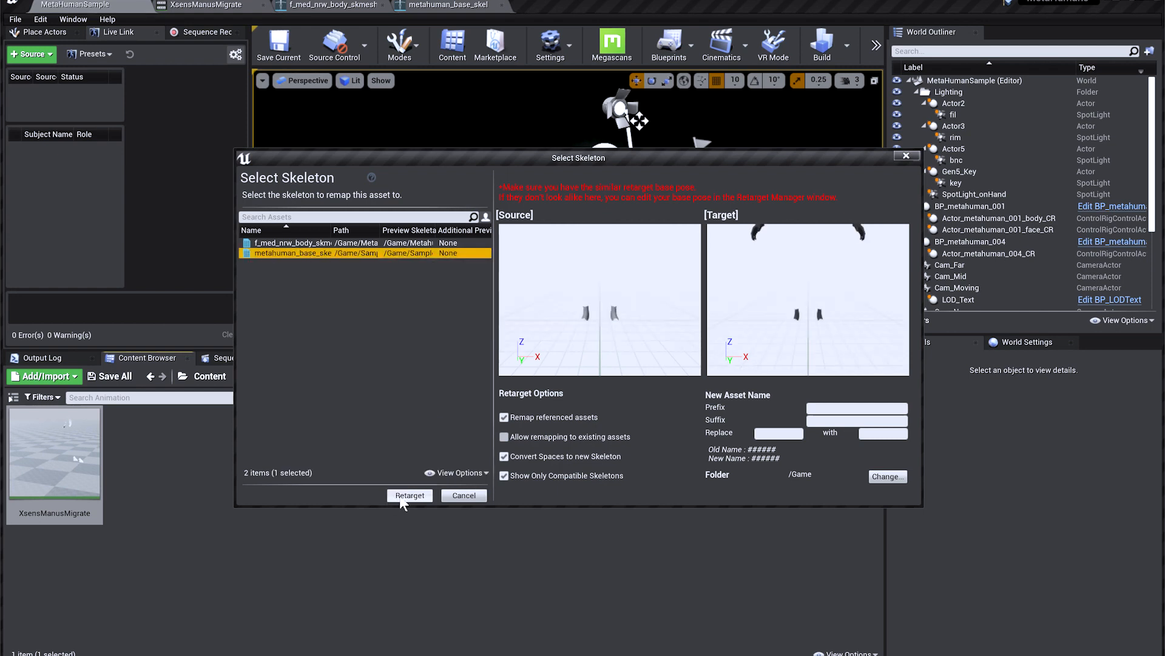
click(410, 496)
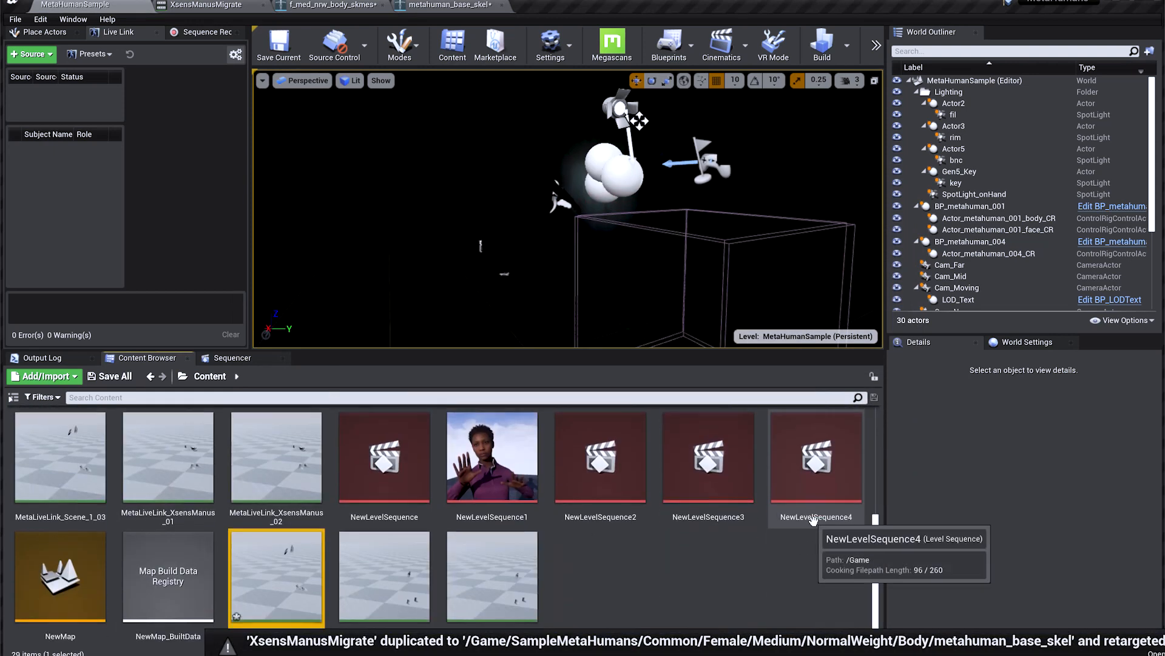
Create a new Default level and drop BP_metahuman_001 into it.
click(14, 19)
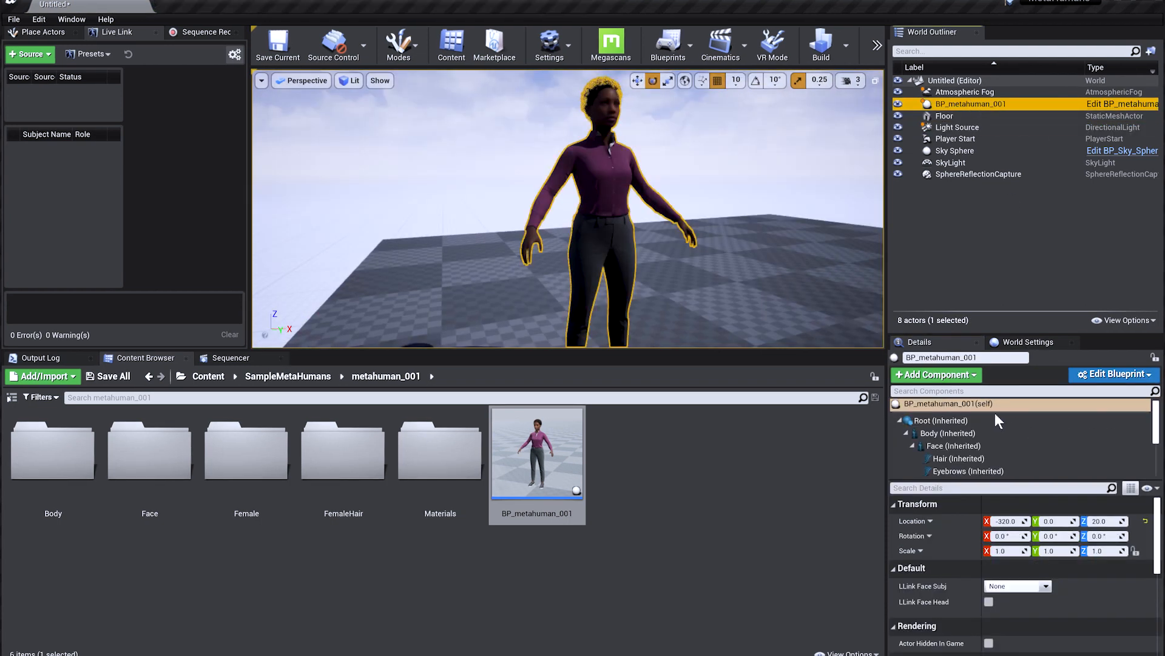
Set the Body component to play an animation asset, searching 'xsens' in Anim to Play.
click(947, 433)
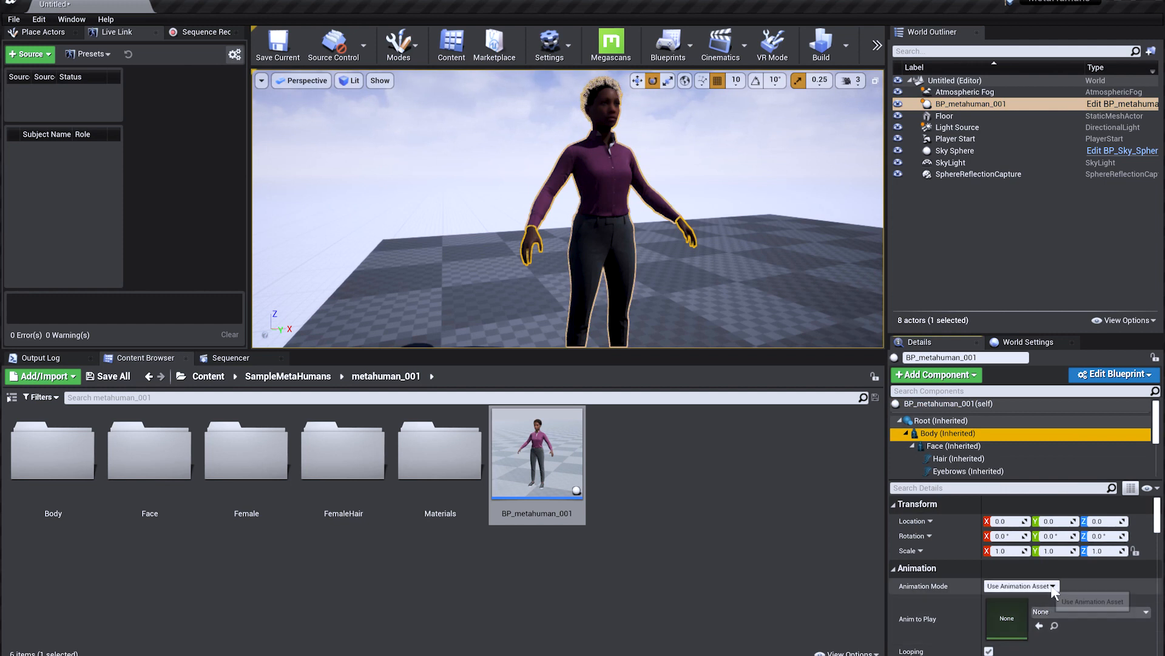
click(1020, 585)
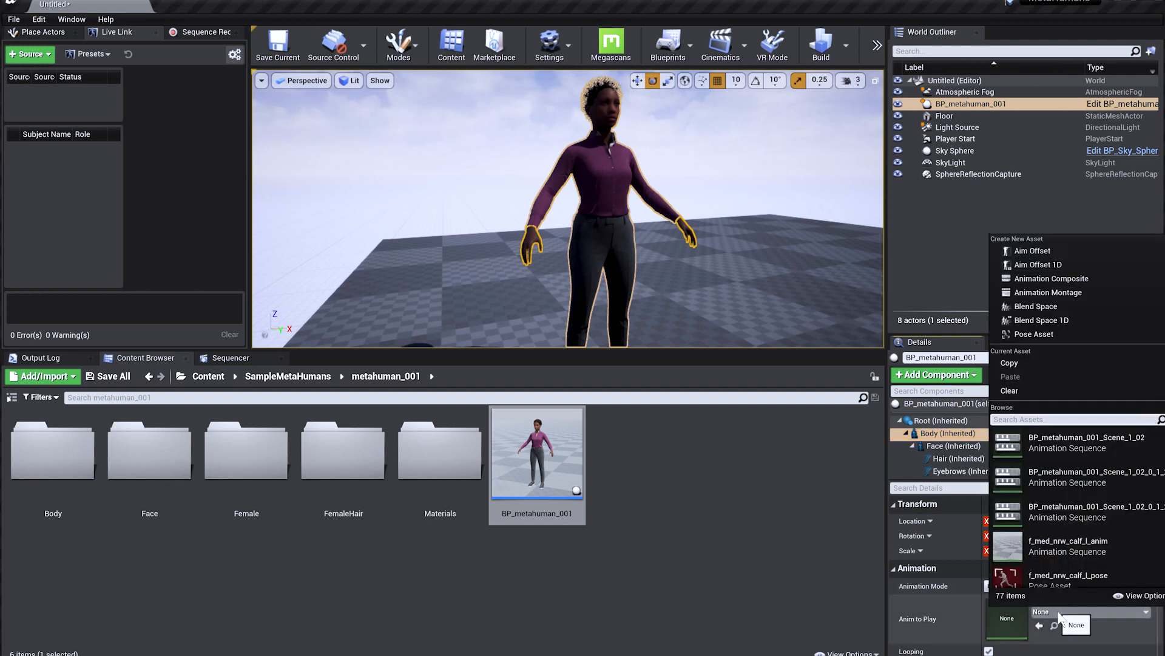
text(xsens)
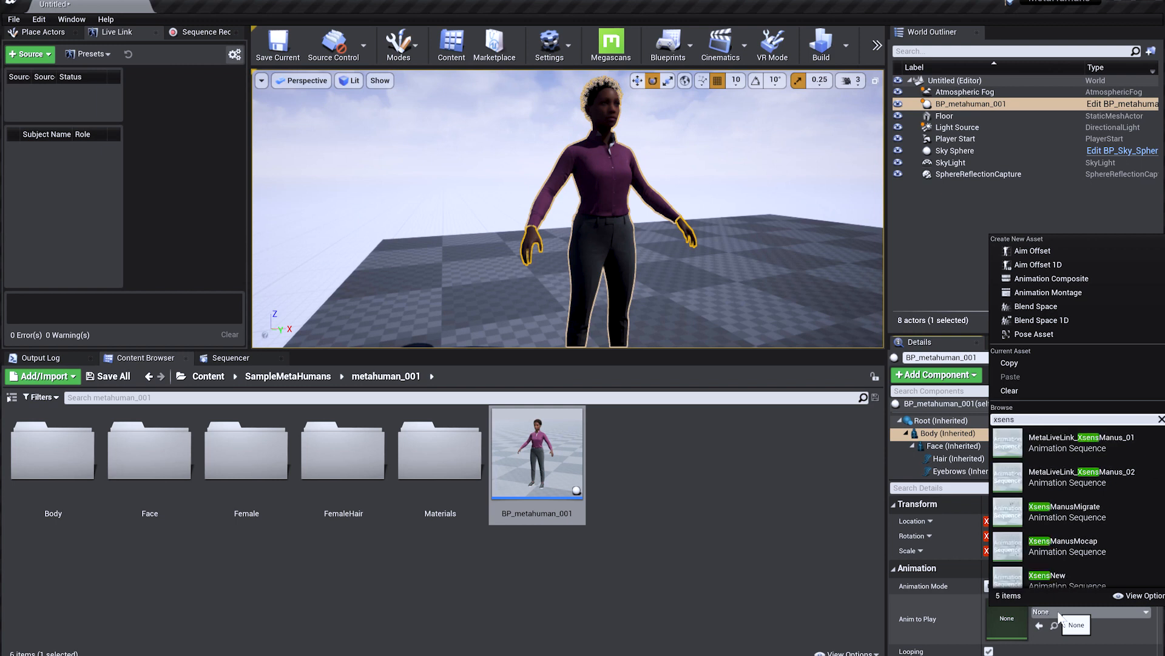
mouse_move(1064, 511)
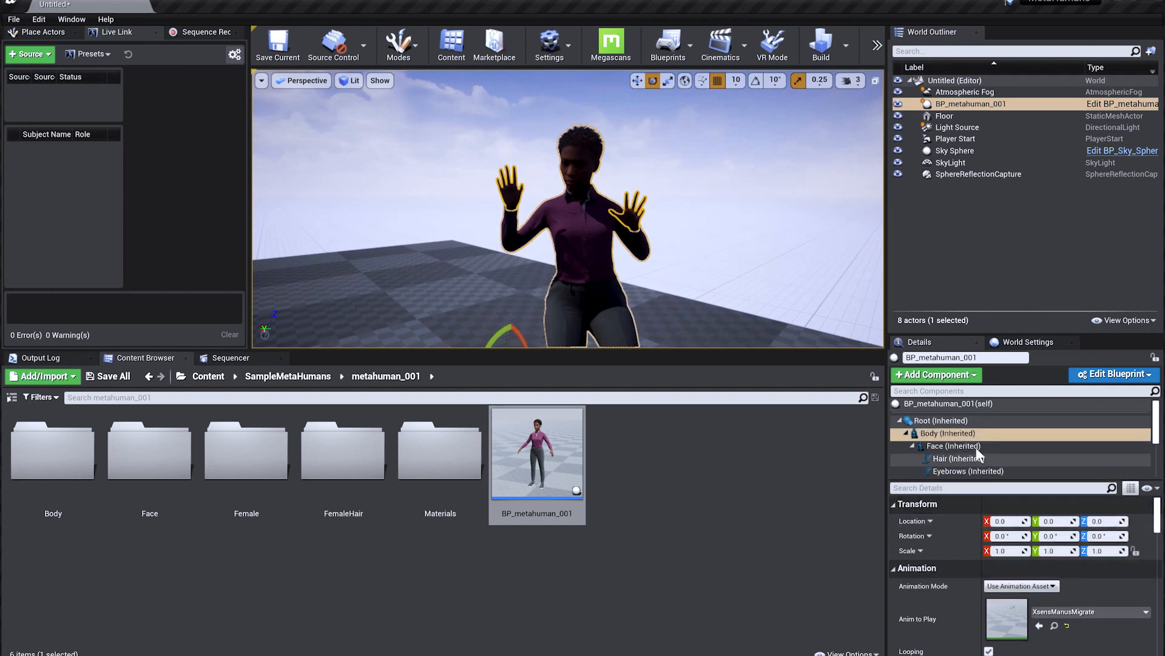
Add a Live Link Skeletal Animation component to the MetaHuman, searching 'live'.
click(935, 374)
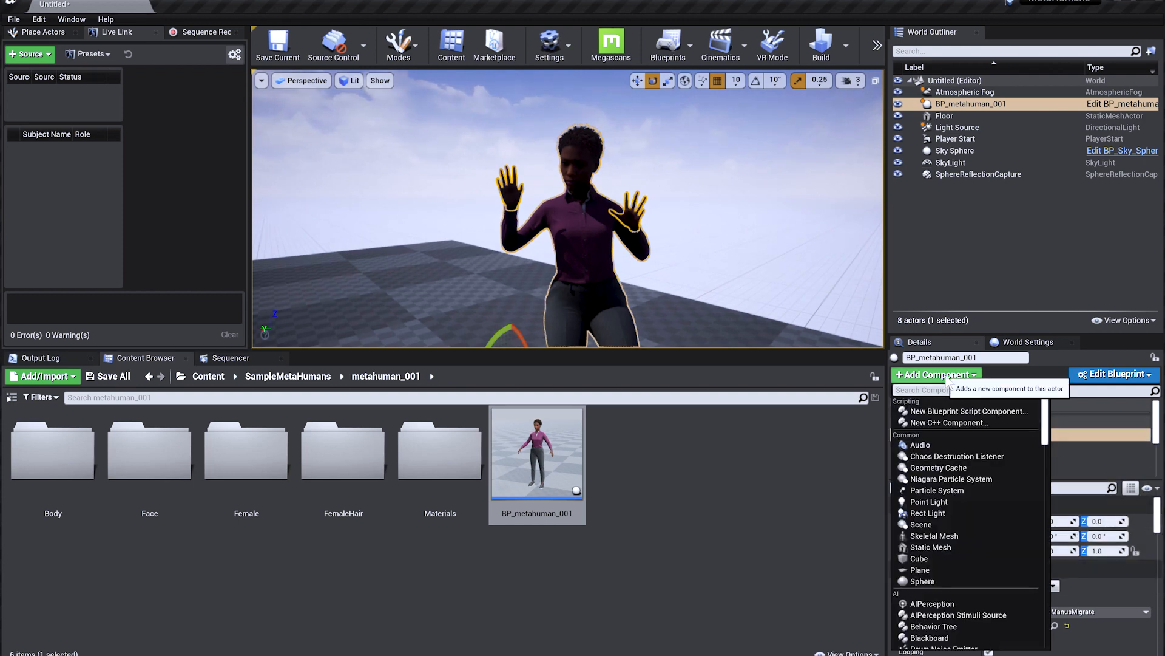
text(live)
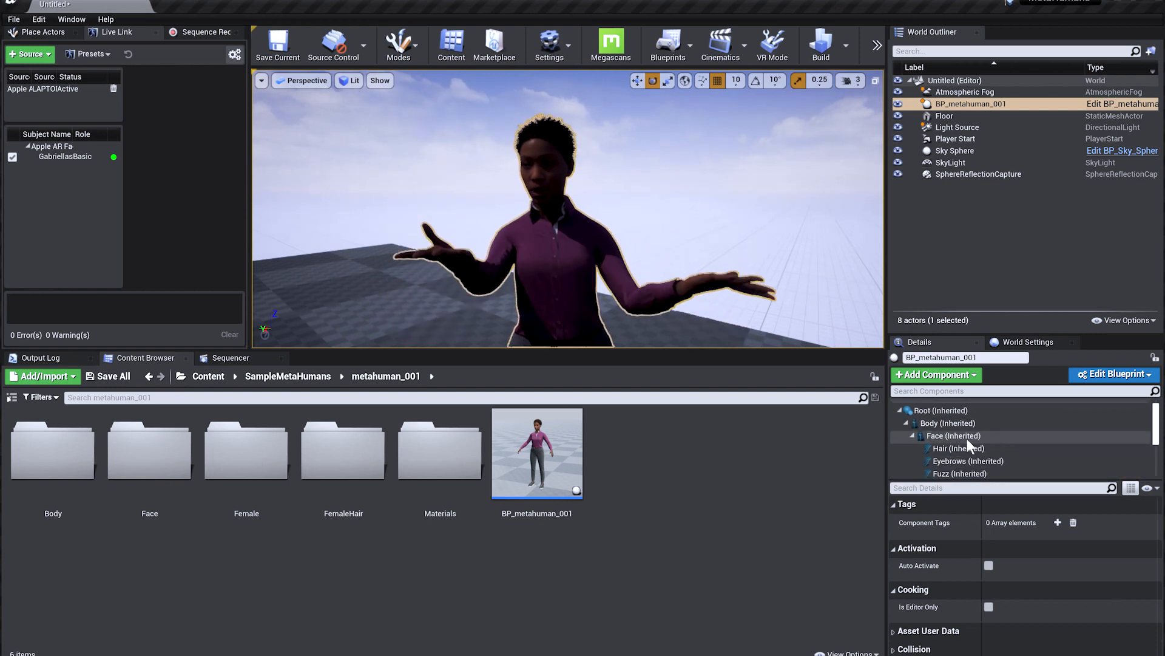
Select the Face component and open metahuman_001_FaceMesh in the mesh editor.
click(953, 436)
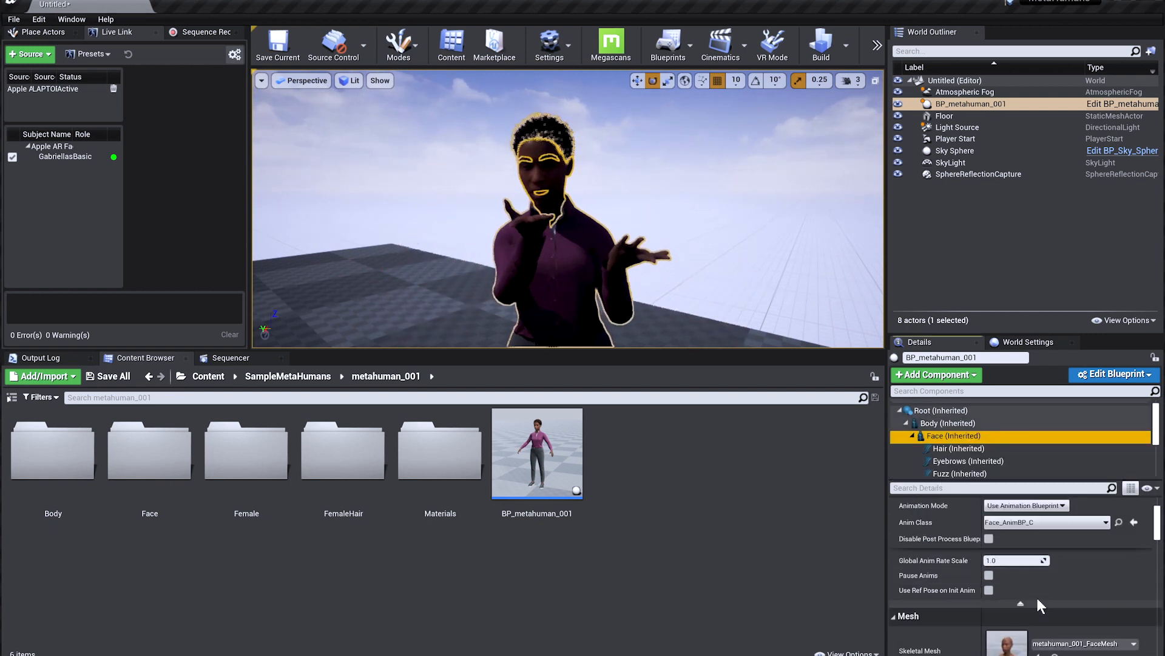
scroll(down, 3)
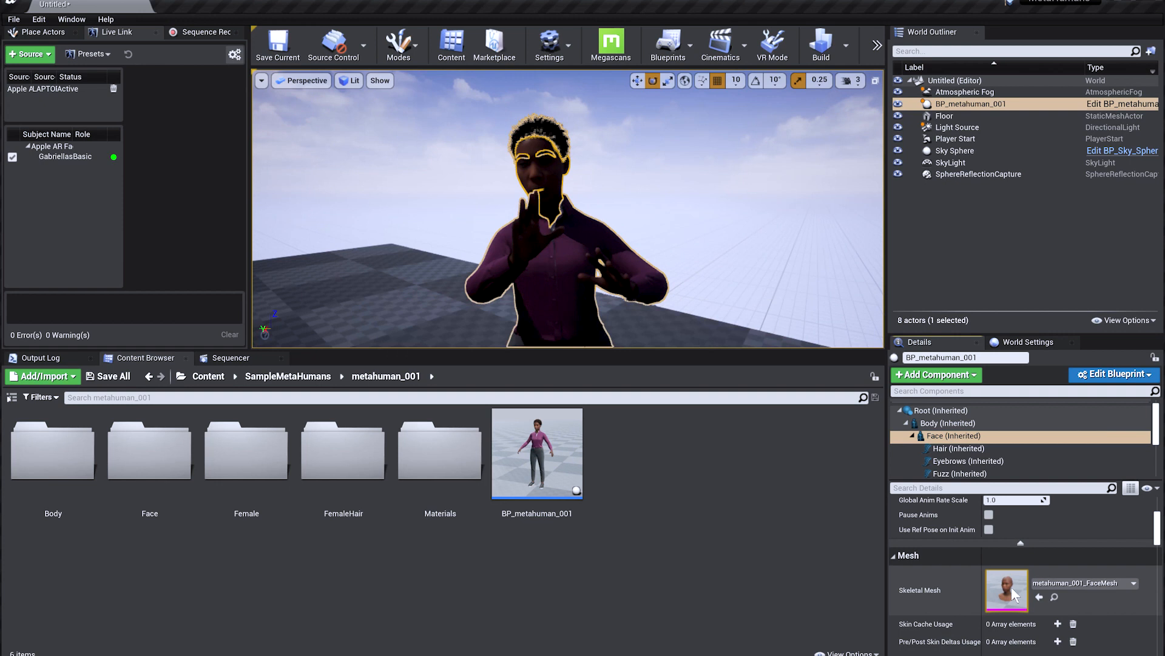
double_click(1007, 591)
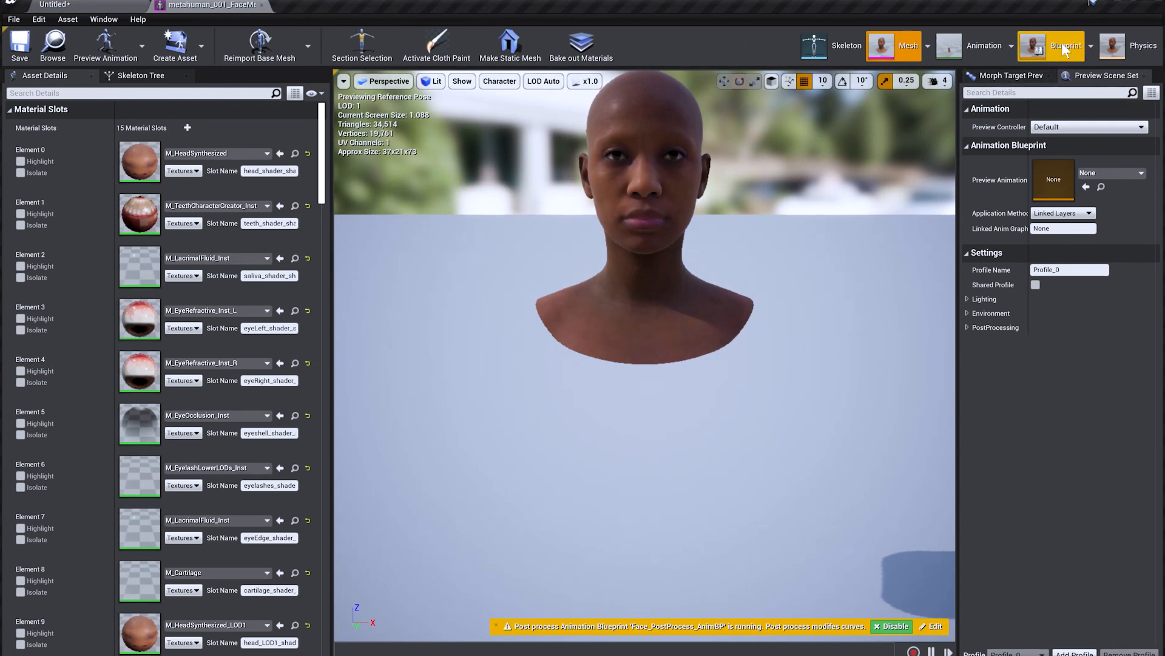
Set Face_AnimBP's LLink Face Subj to the iPhone subject and recompile.
click(1066, 45)
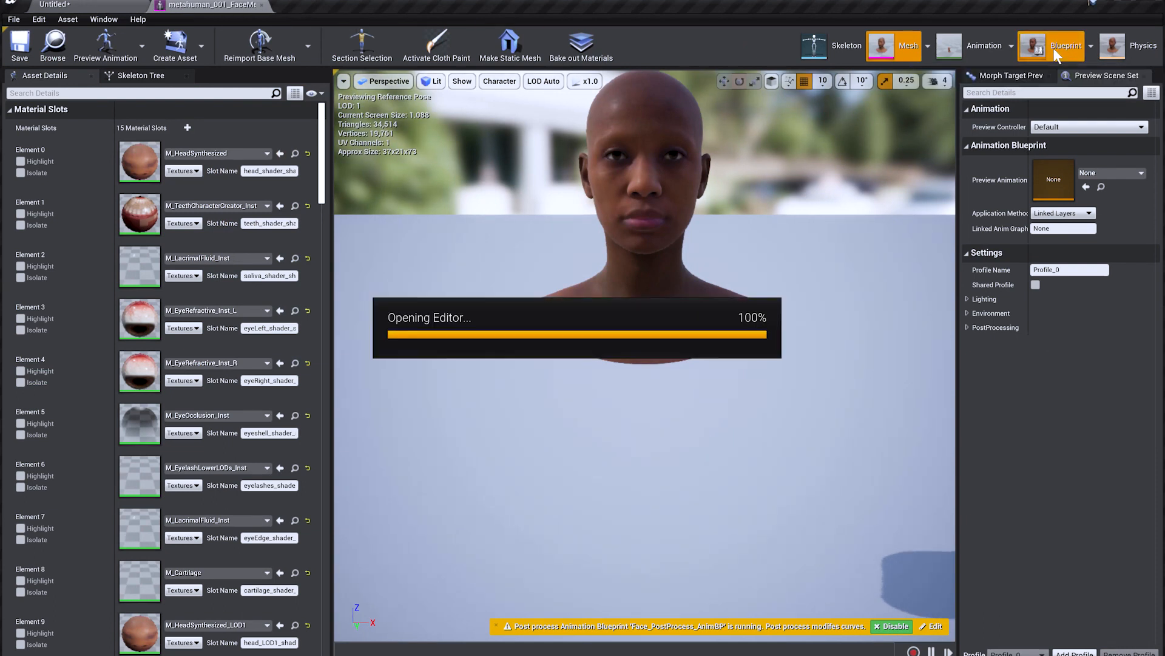
click(1066, 45)
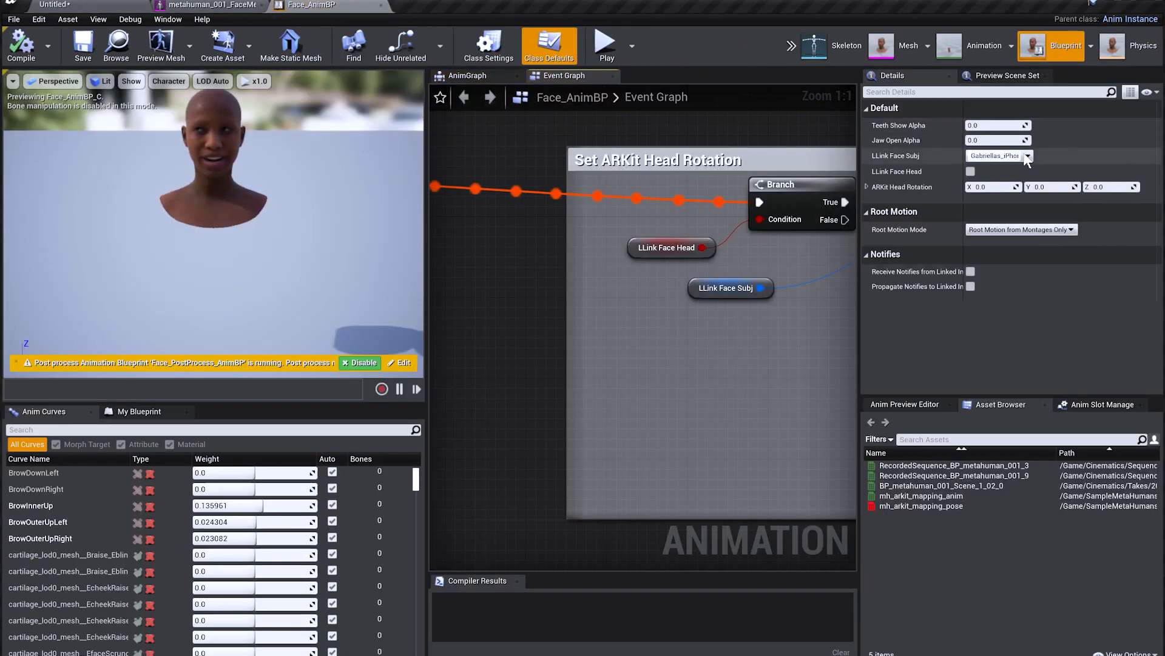
click(1027, 156)
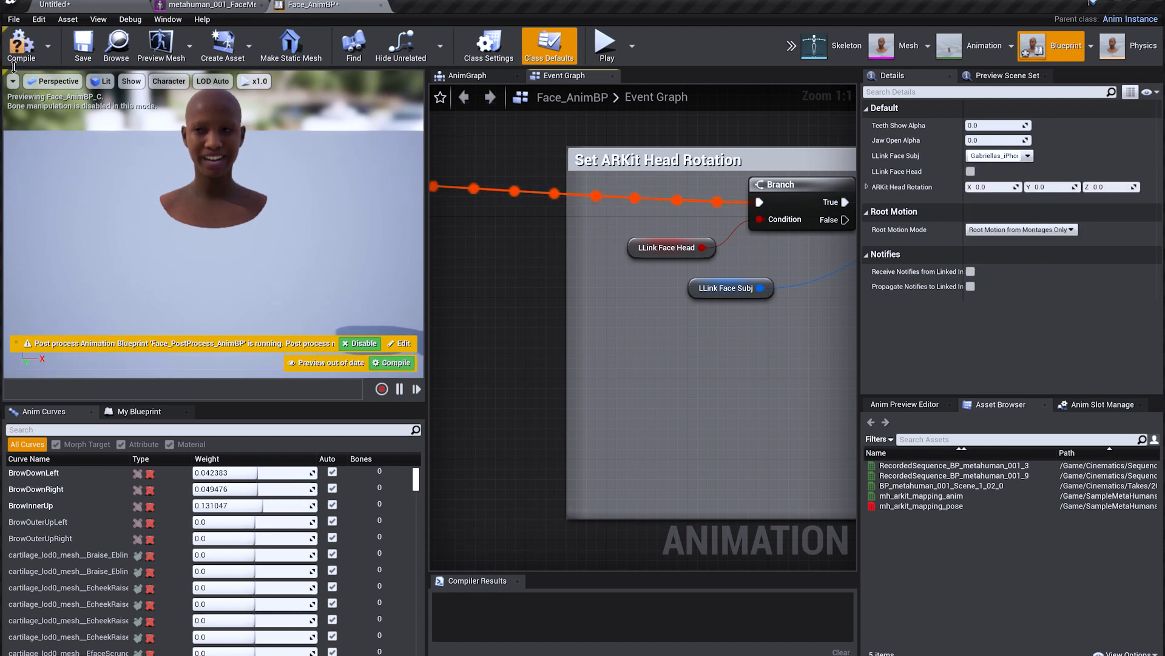
click(20, 46)
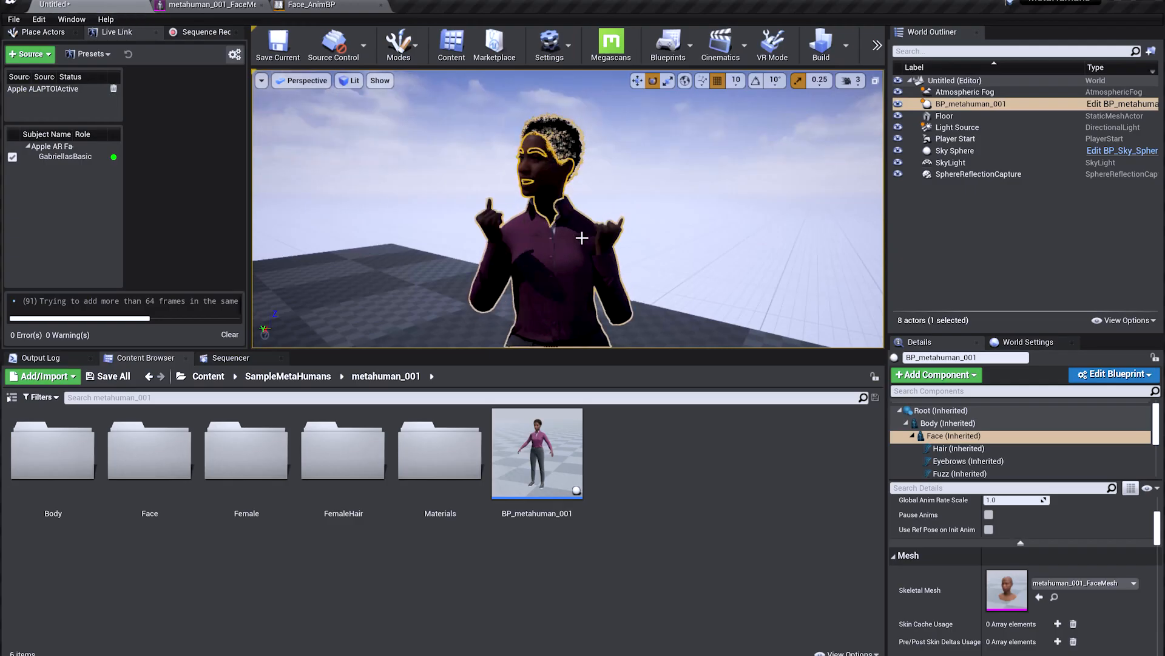
click(954, 150)
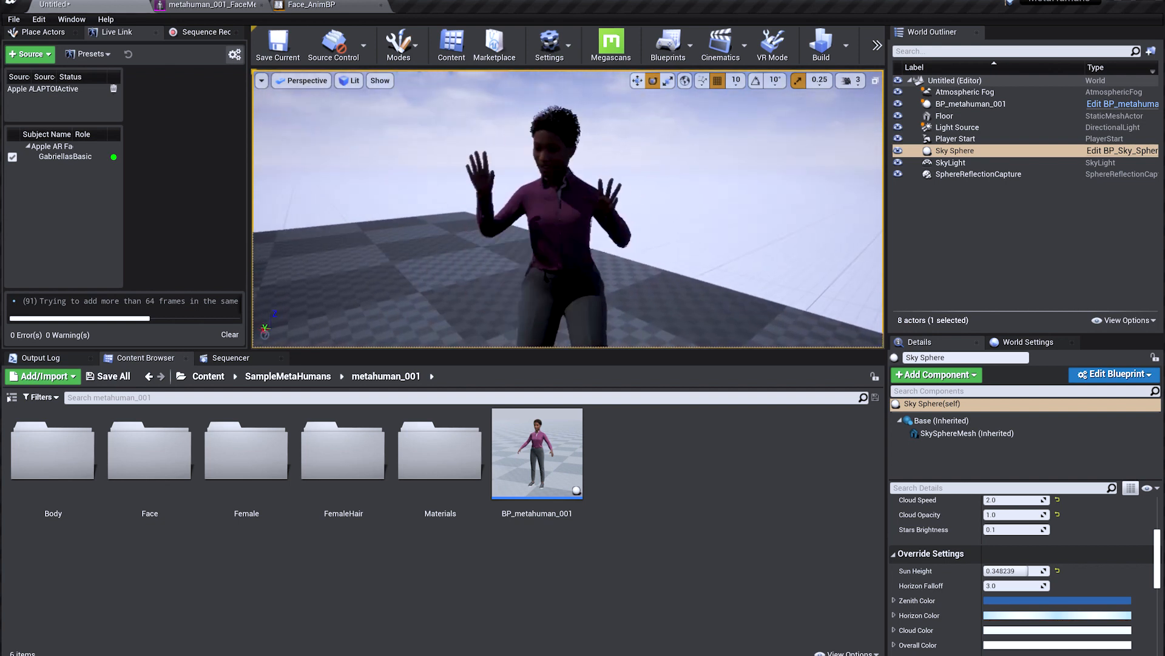
mouse_move(206, 32)
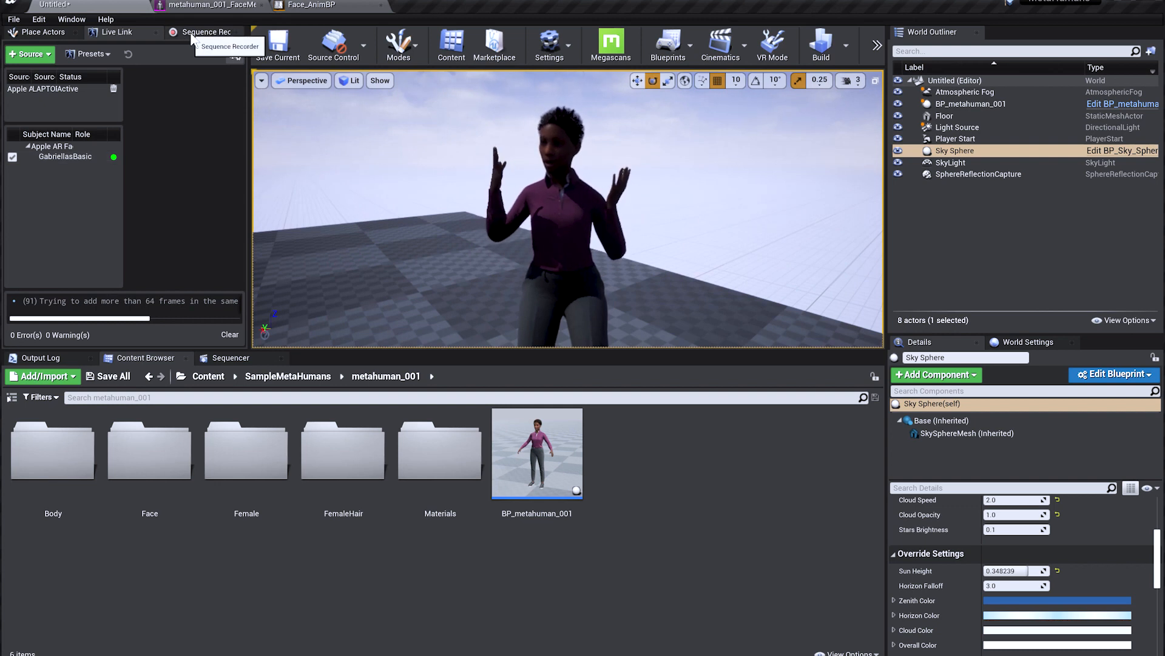
Record BP_metahuman_001 in the Sequence Recorder as the XsensManusFace sequence.
click(206, 32)
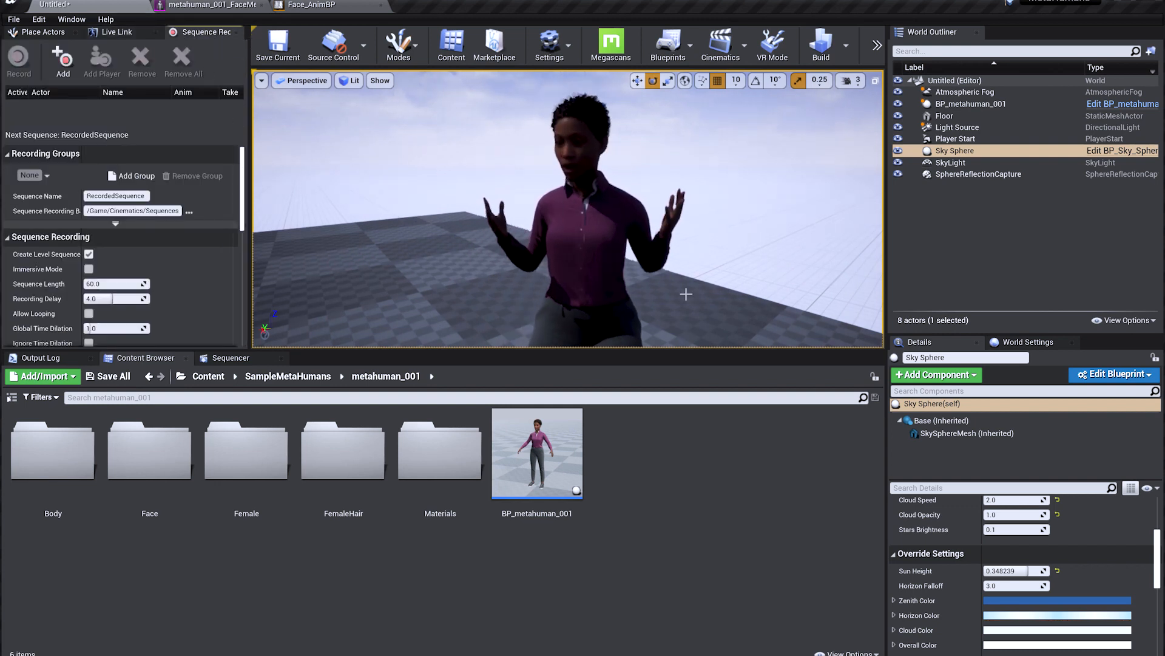
click(970, 103)
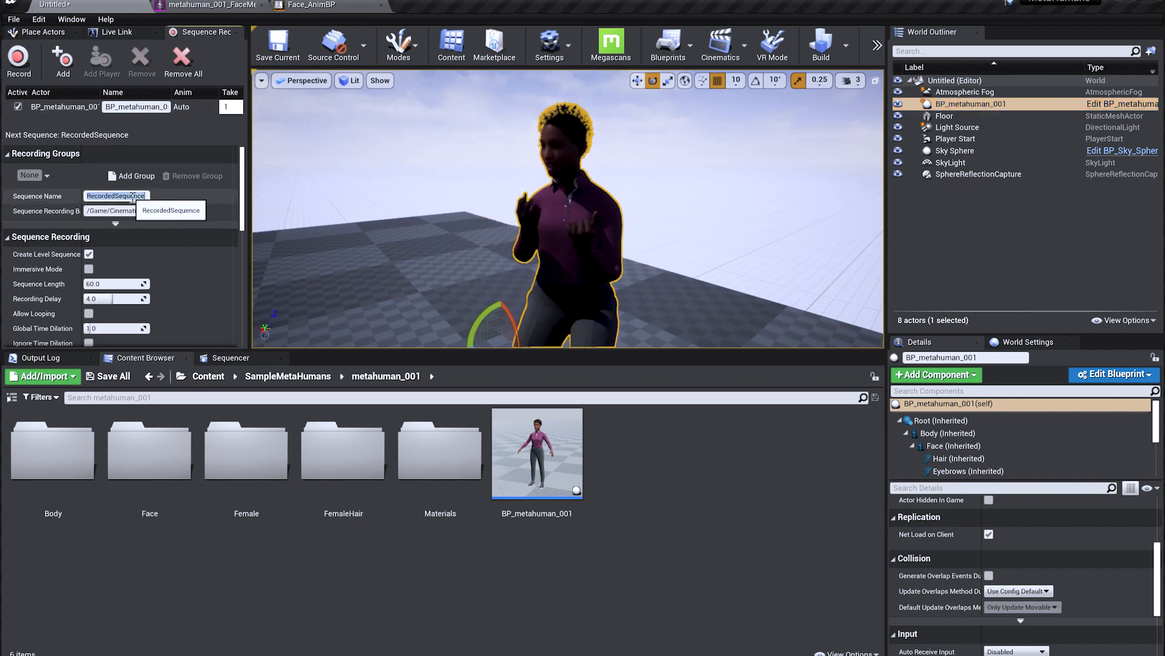
text(XsensManusFace)
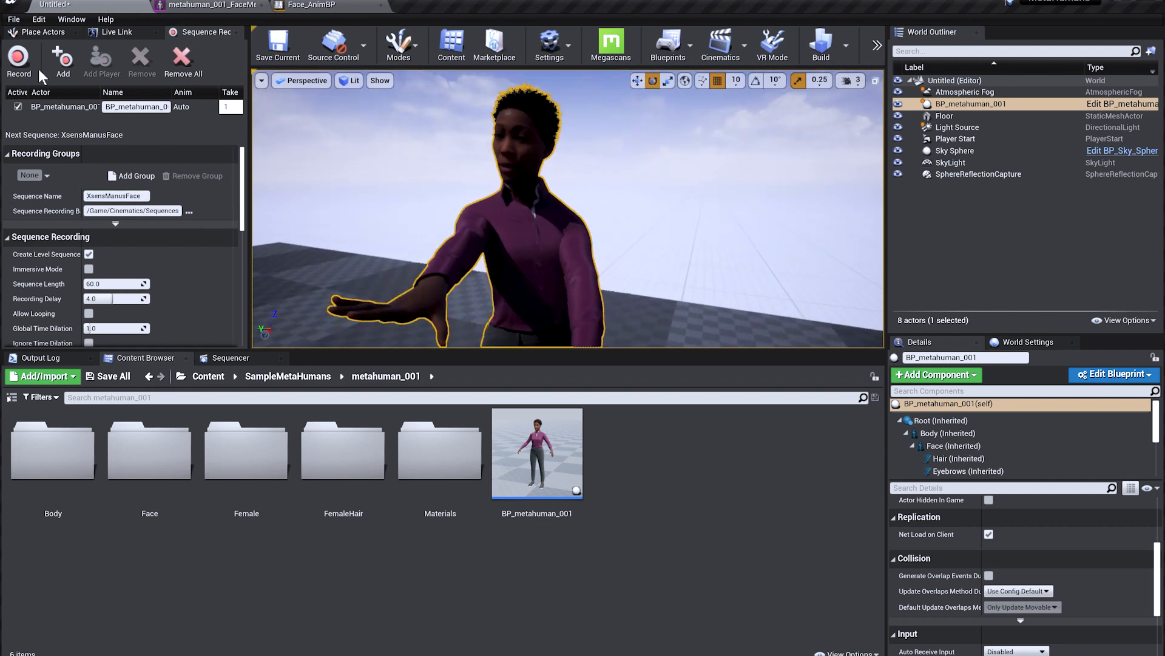
click(18, 59)
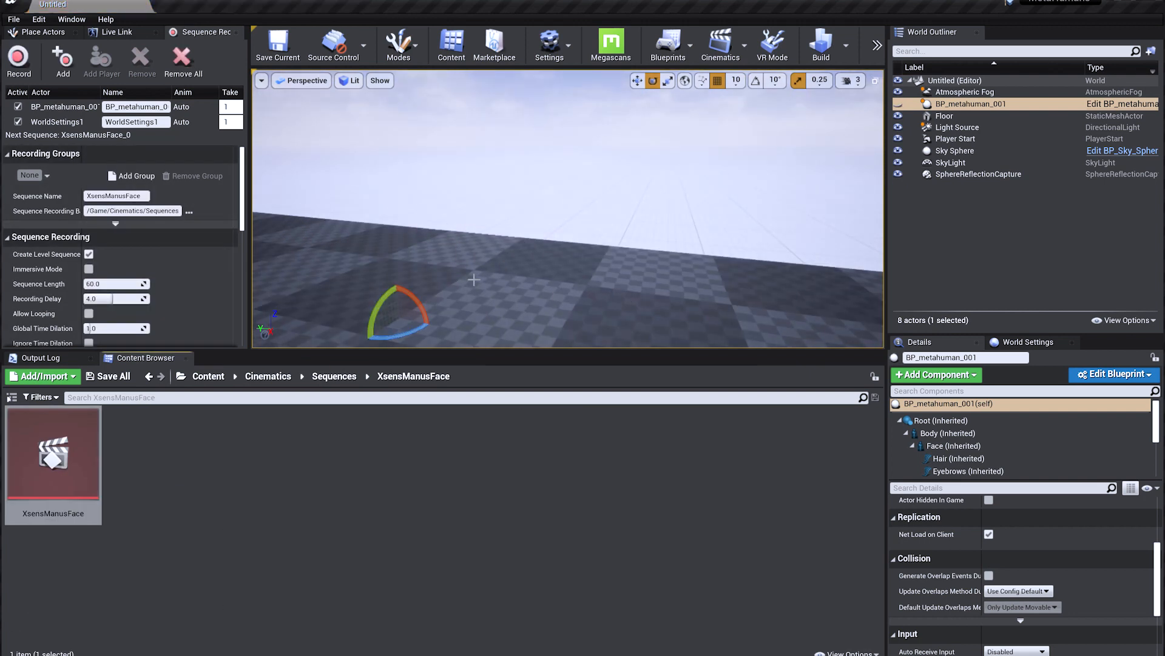
mouse_move(53, 451)
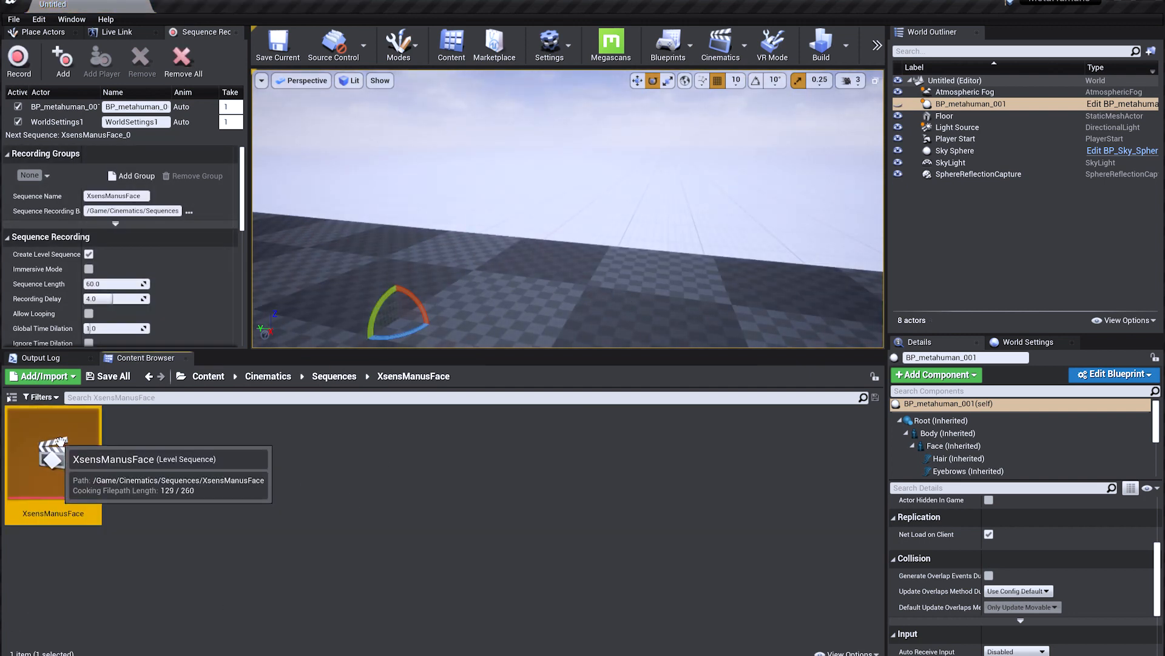
Open the XsensManusFace sequence and scrub past frames 102 and 460.
double_click(53, 453)
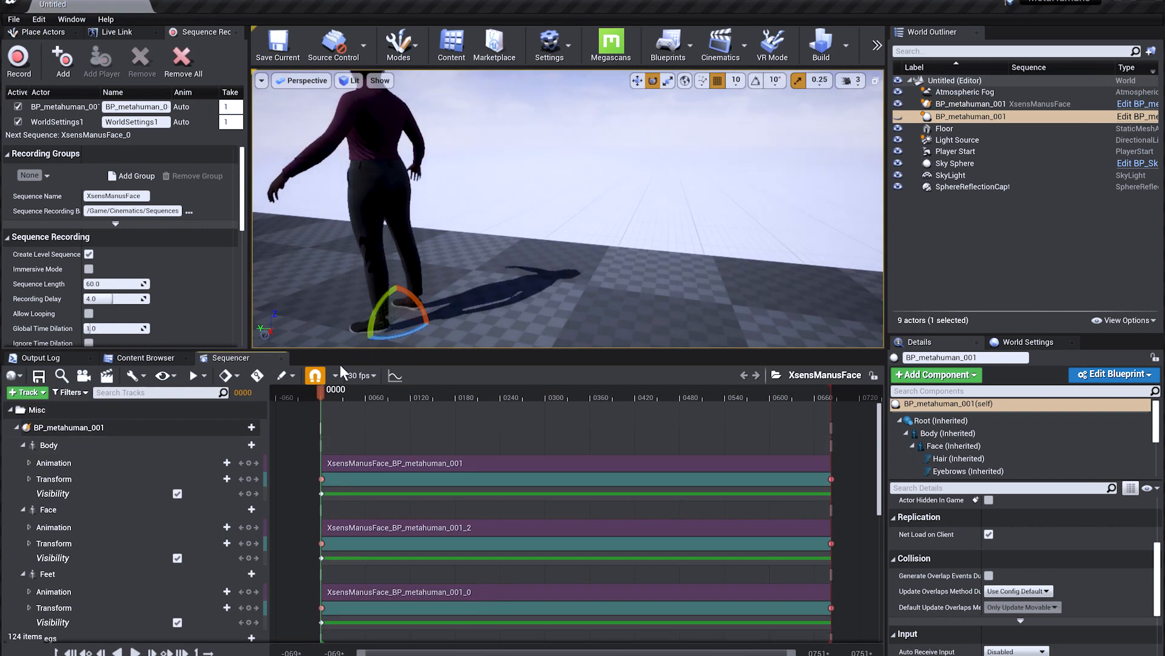
drag(321, 390, 364, 390)
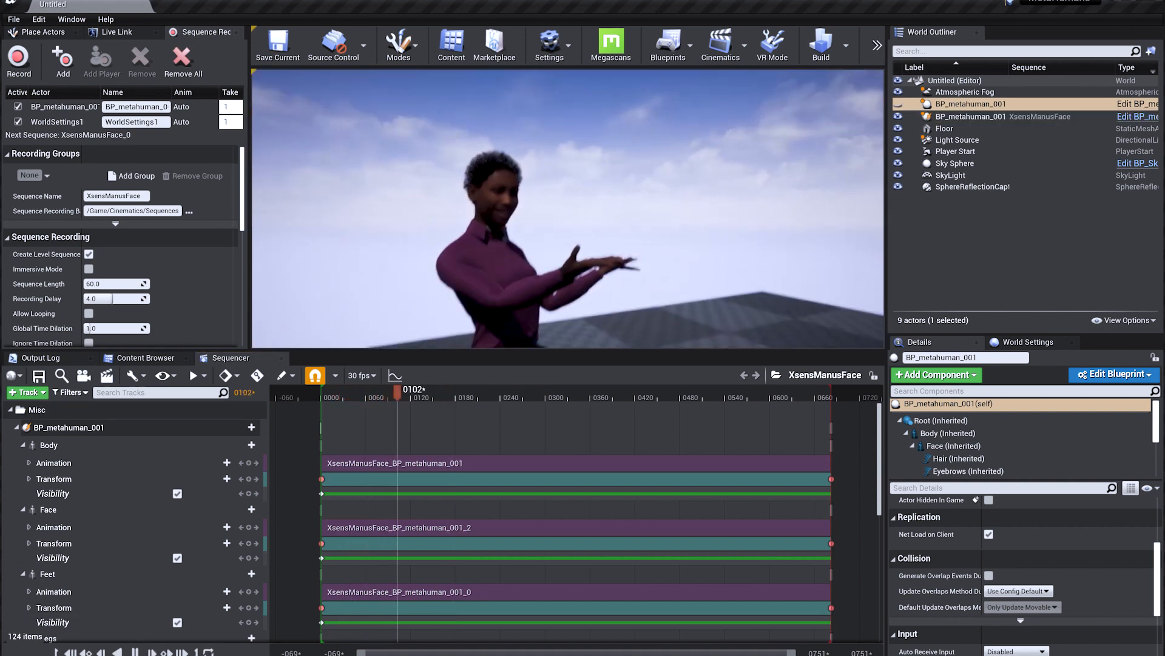
drag(398, 388, 442, 389)
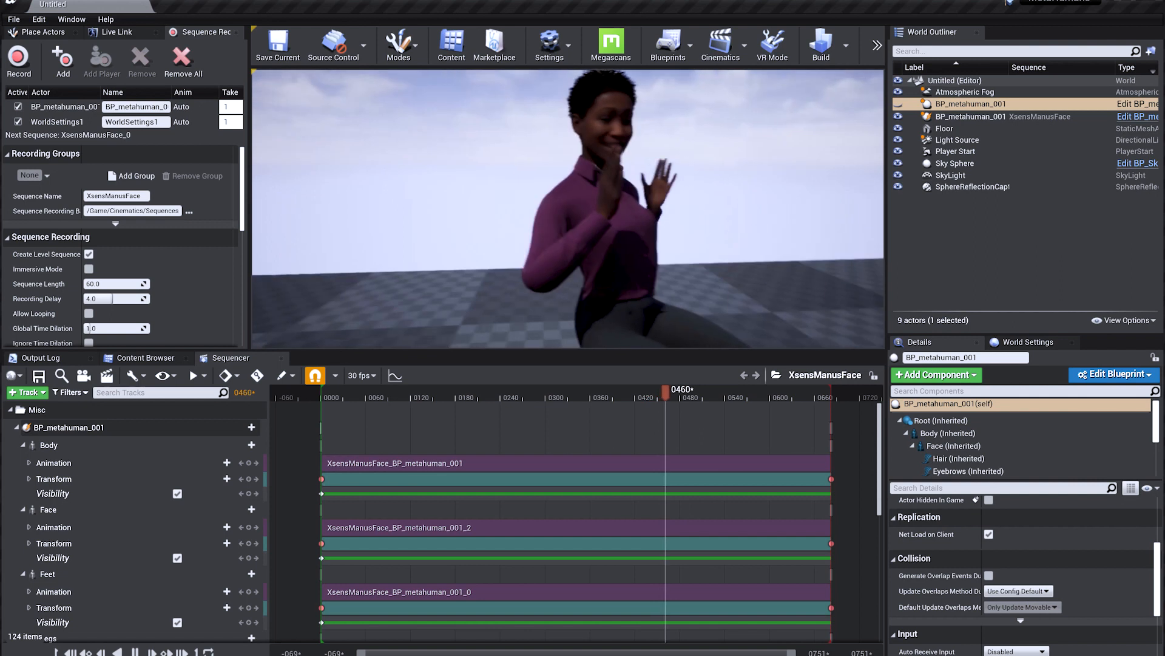
drag(666, 397, 712, 396)
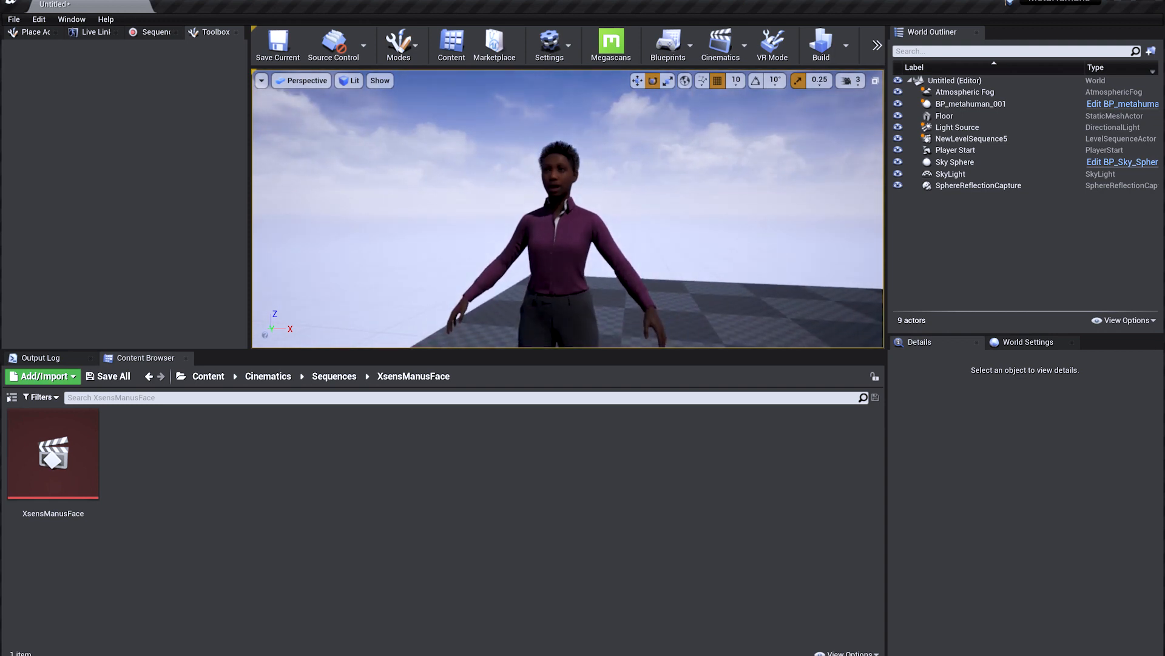
Add a new level sequence and delete the MetaHuman's body and face control rig tracks.
click(719, 44)
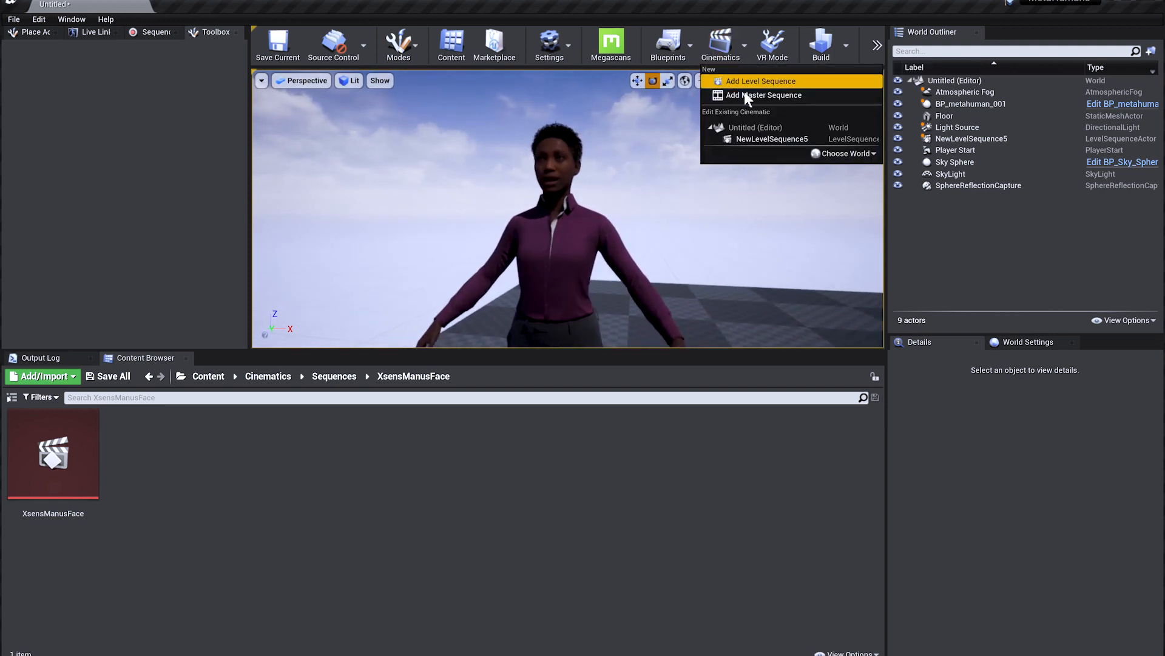
click(759, 81)
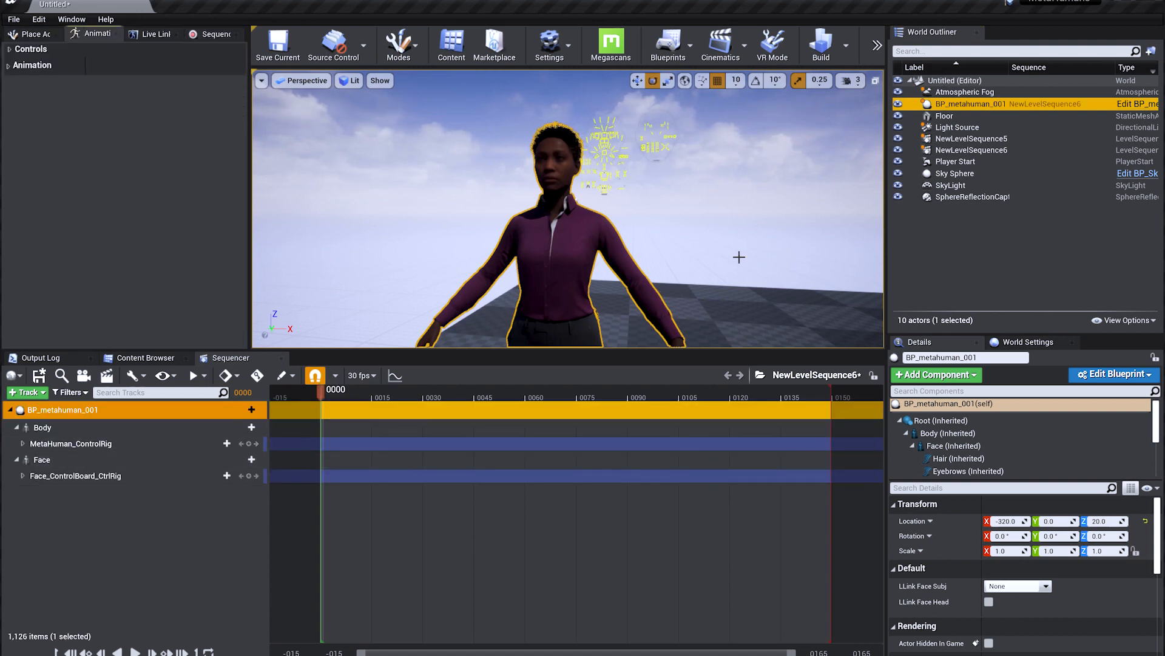
click(71, 443)
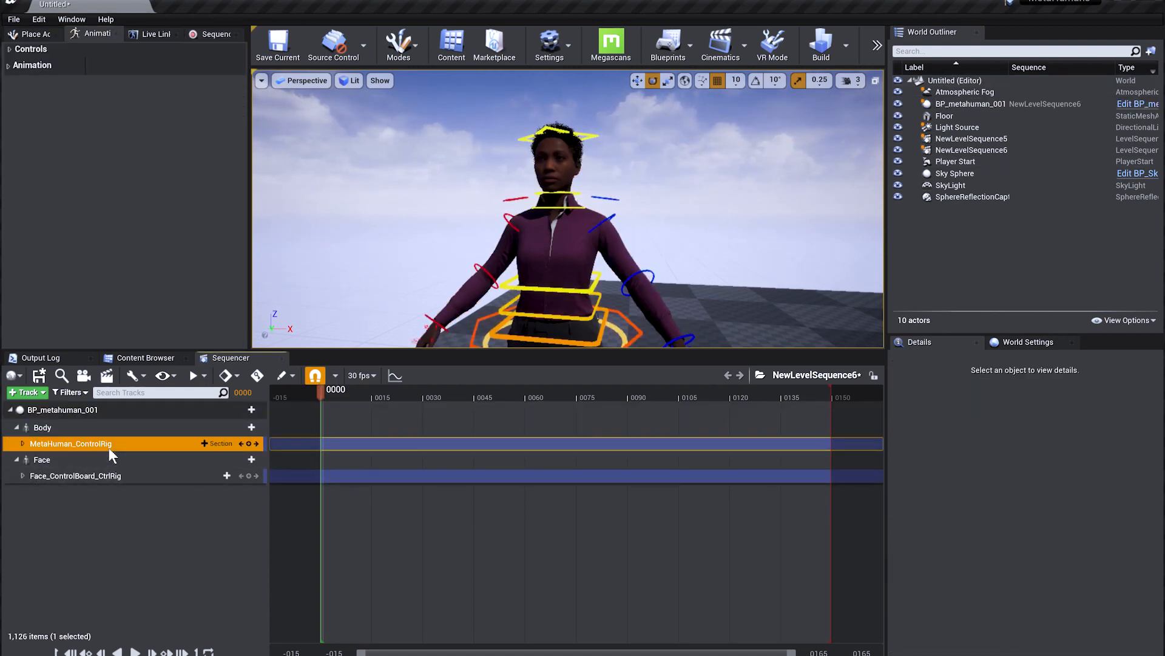
click(76, 461)
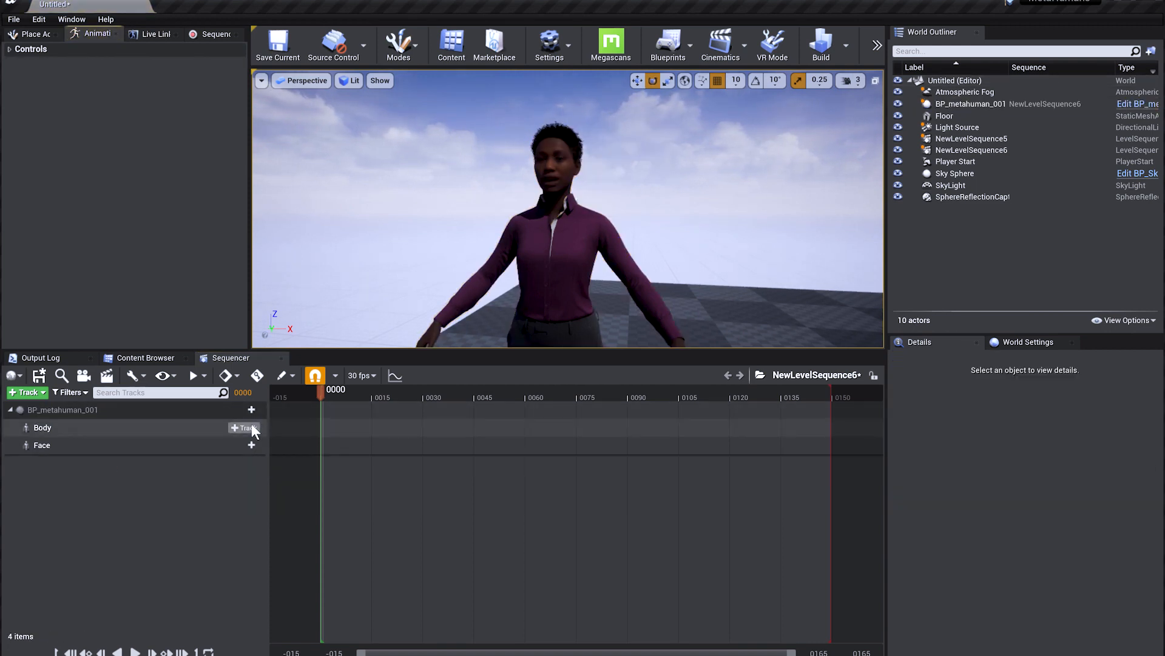
Add Body and Face Animation tracks playing the recorded XsensManusFace_BP_metahuman_001 takes.
click(246, 426)
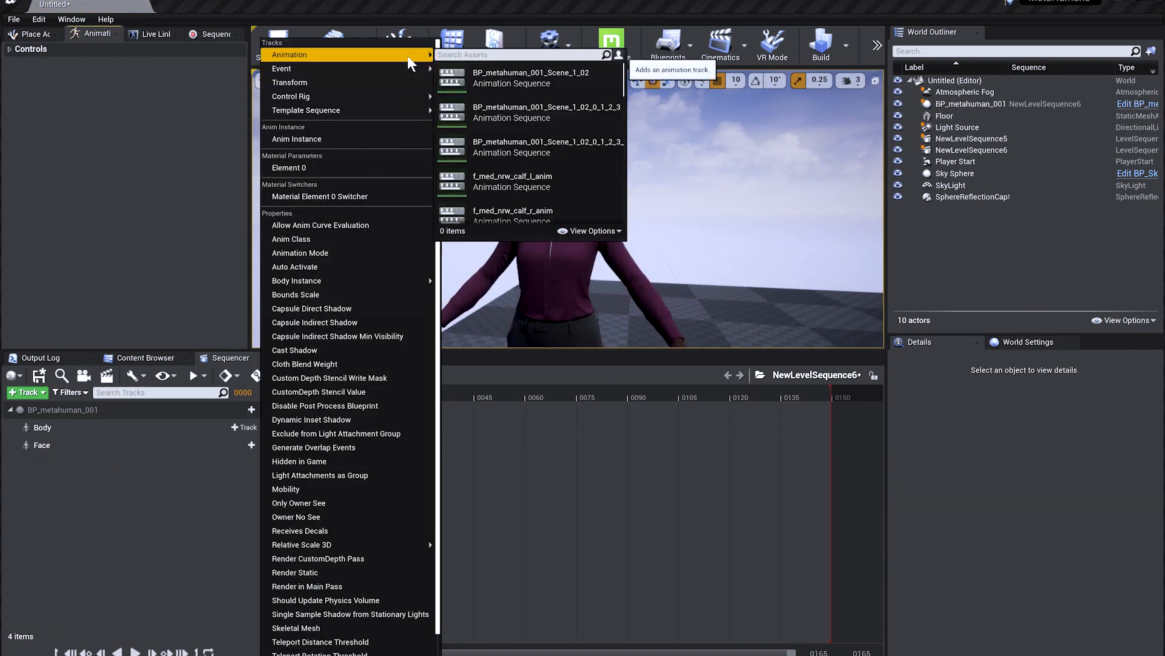
text(xsen)
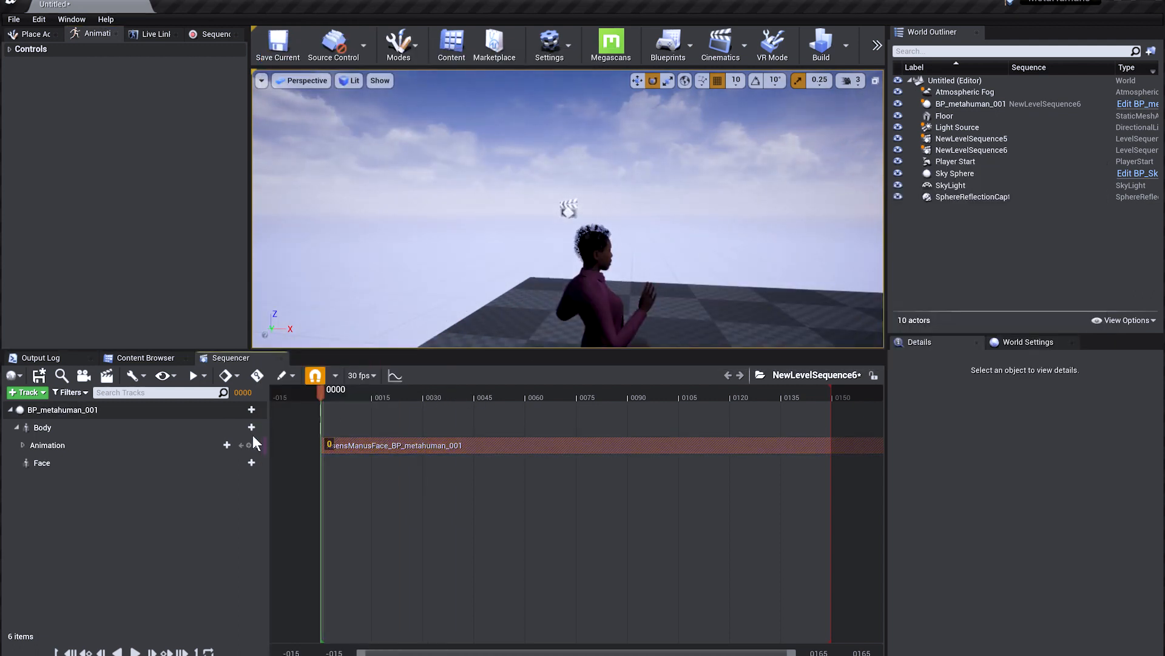
click(239, 462)
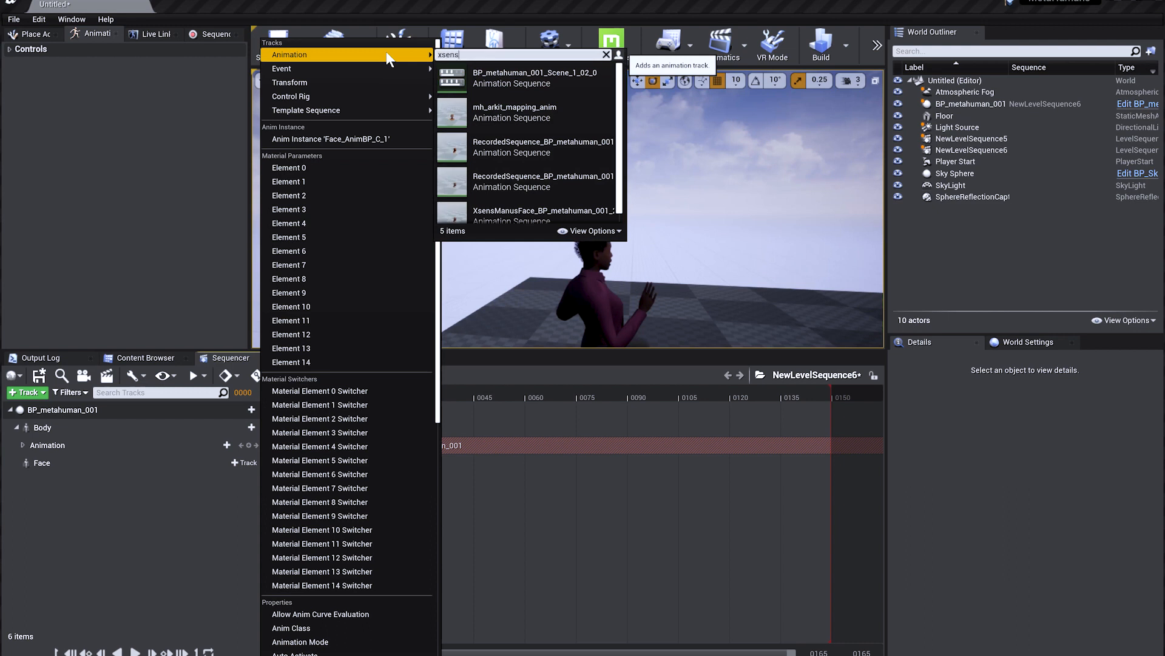
click(543, 215)
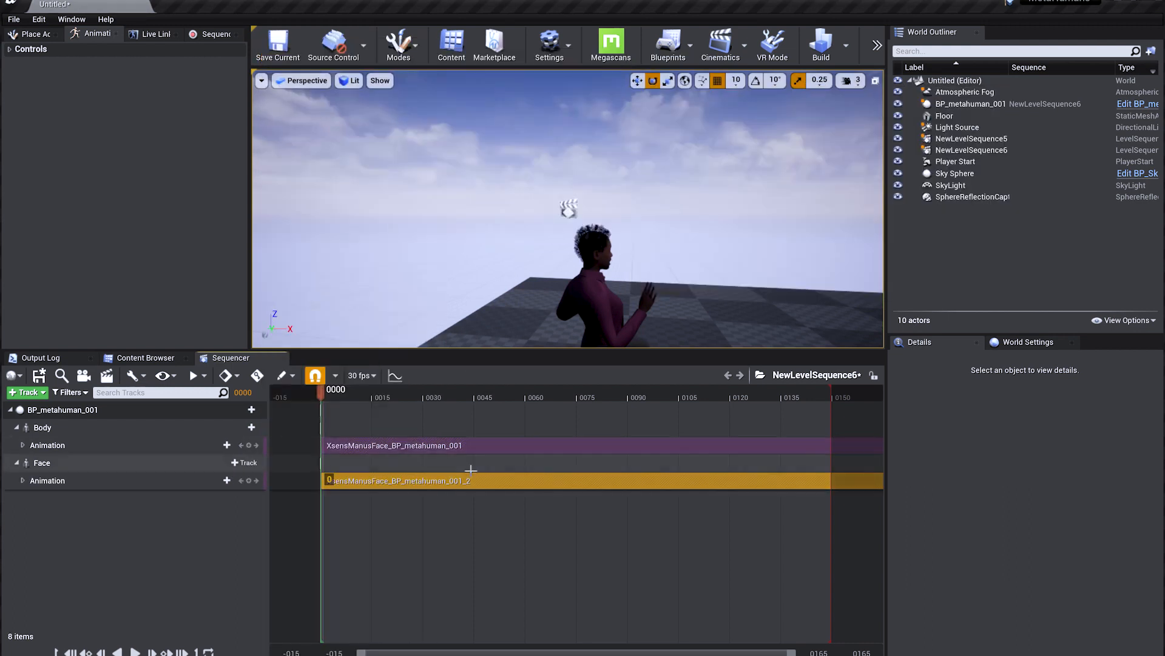